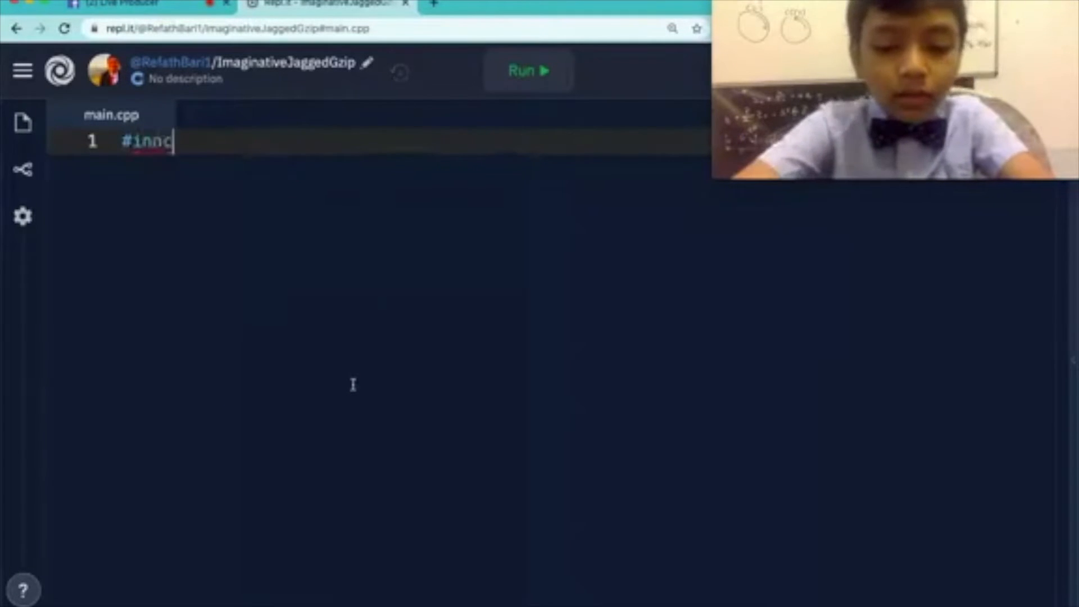
Step: Write the #include <iostream> line and the using namespace std; declaration
text(l)
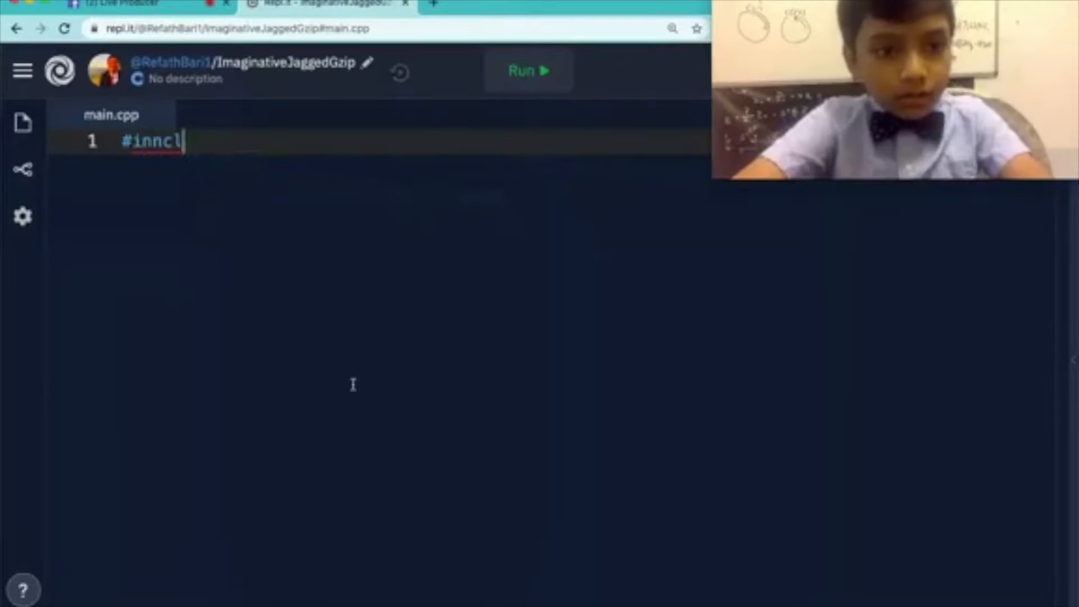
text(include)
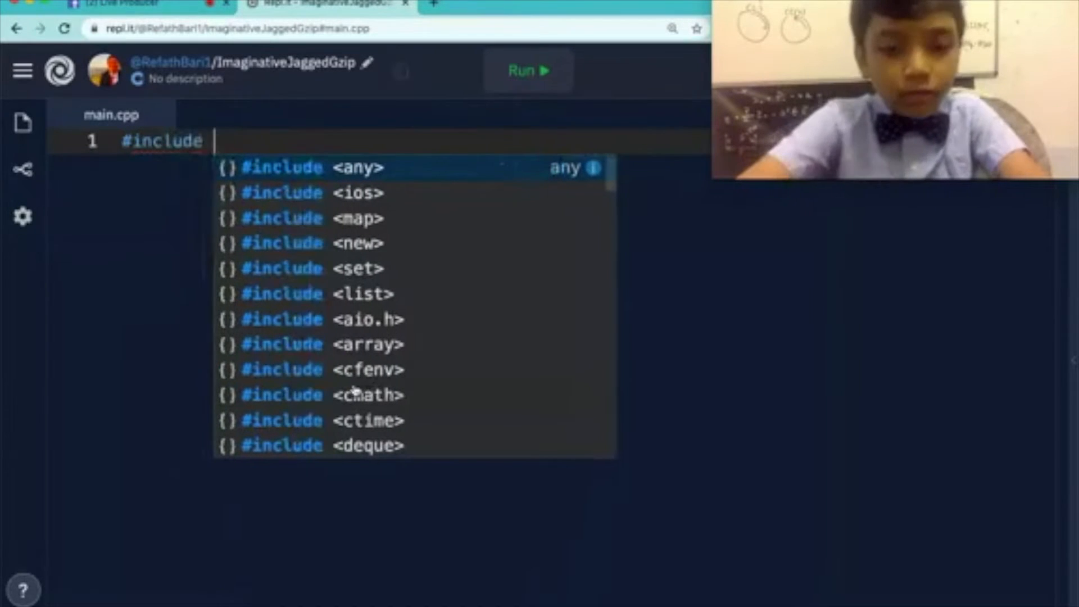
text(<iostream>)
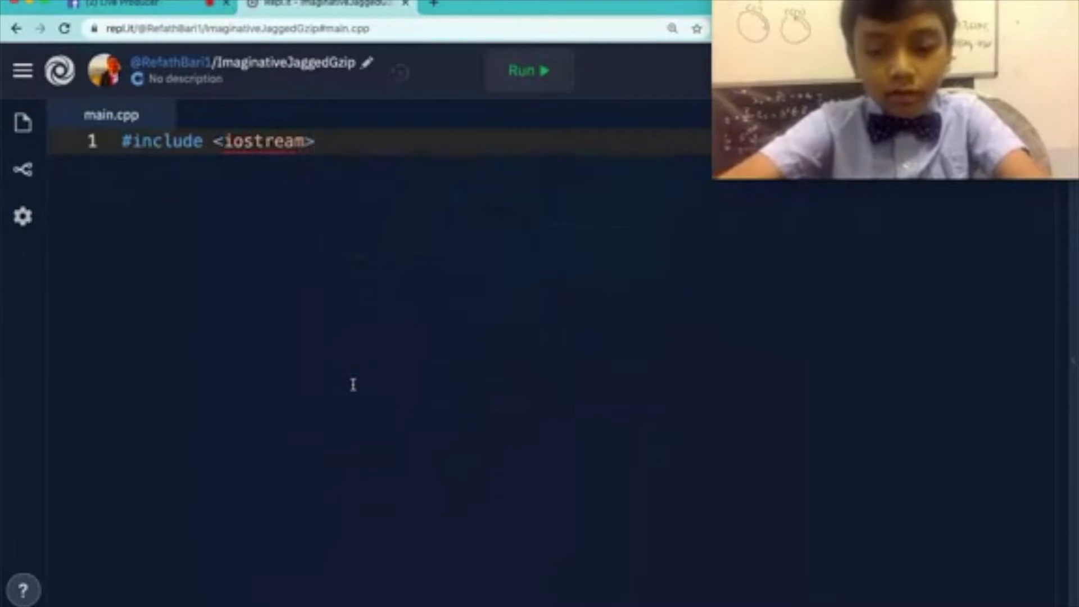
text(us)
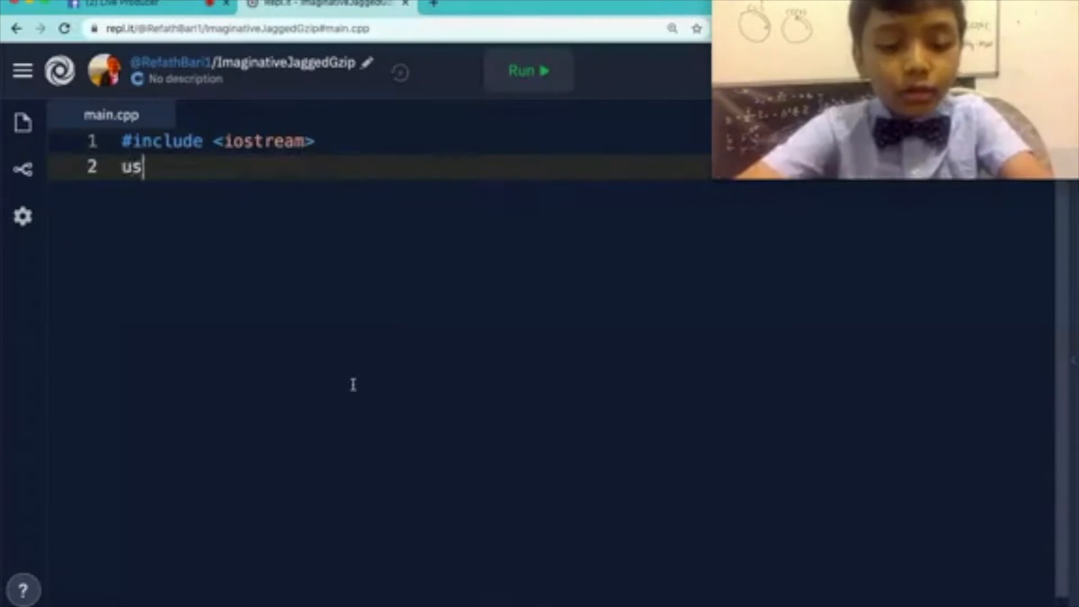
text(ing n)
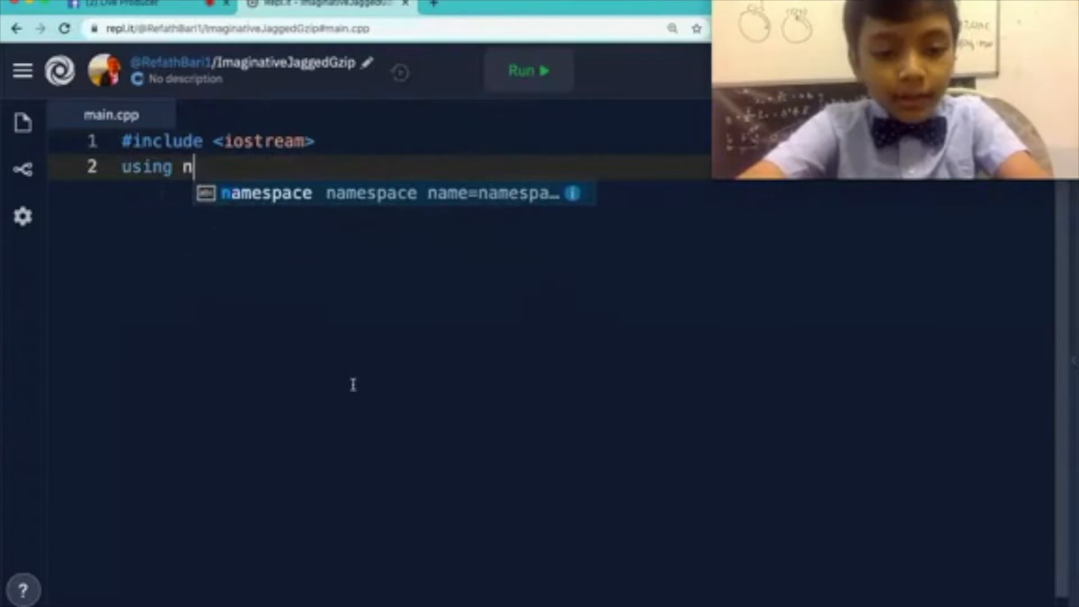
text(ames)
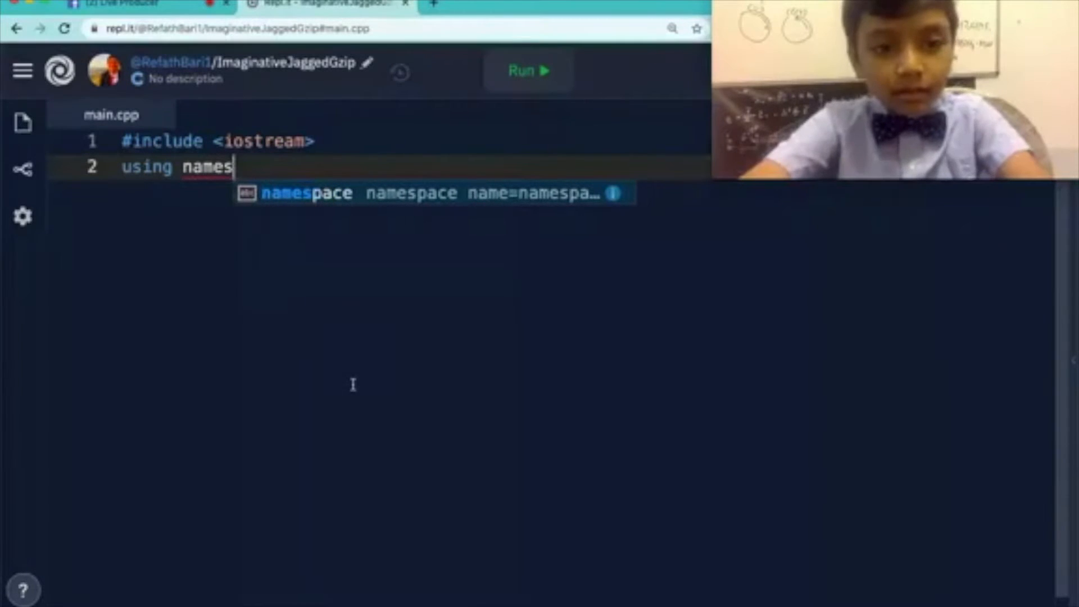
text(pace)
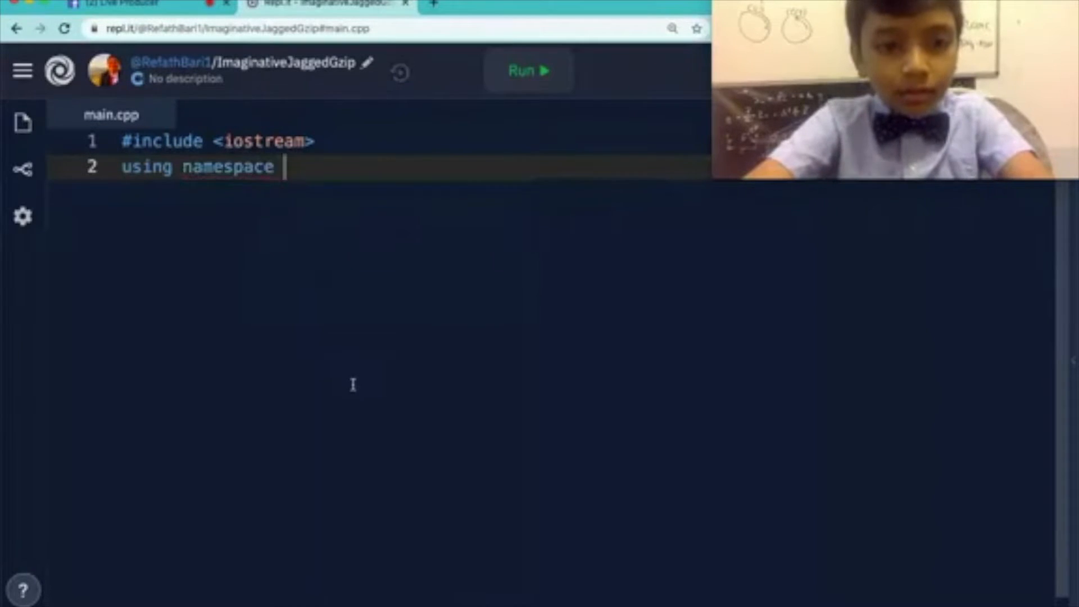
text(std;)
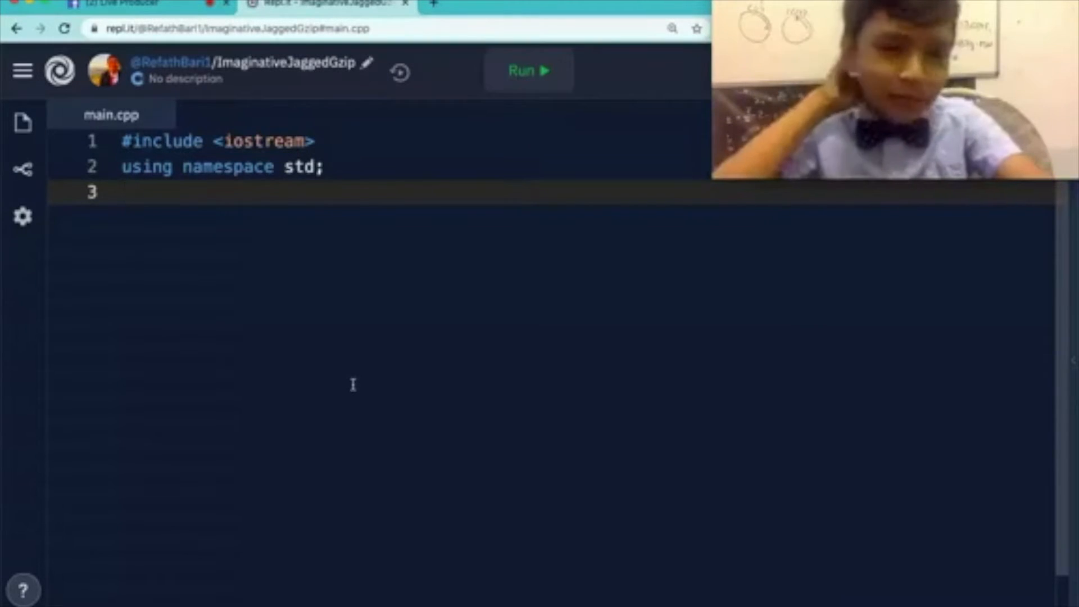
Step: Add an empty int main(){ } function below the declarations
text(x)
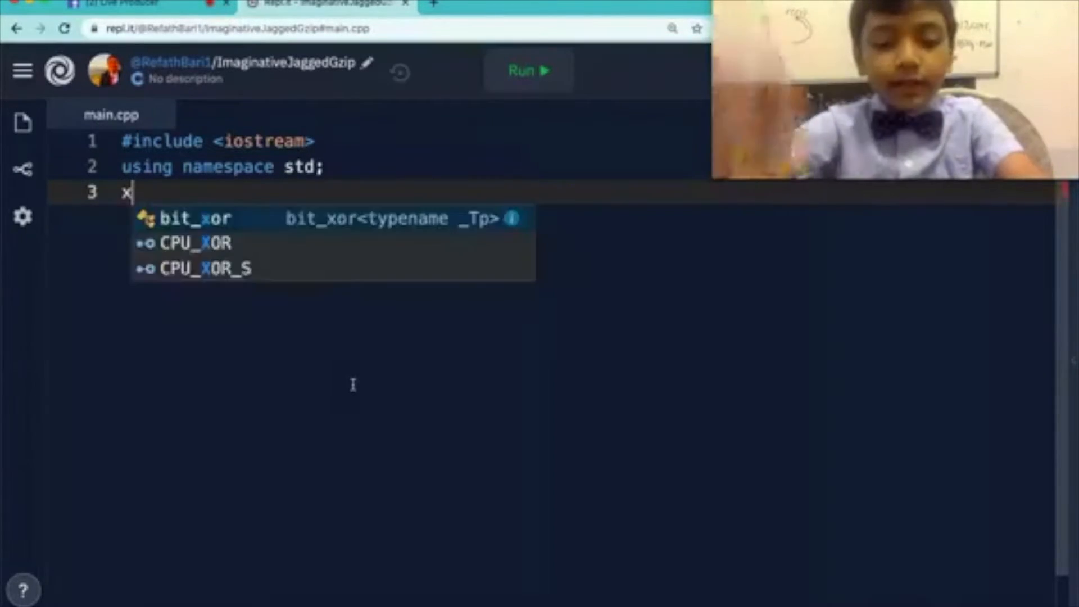
text(int)
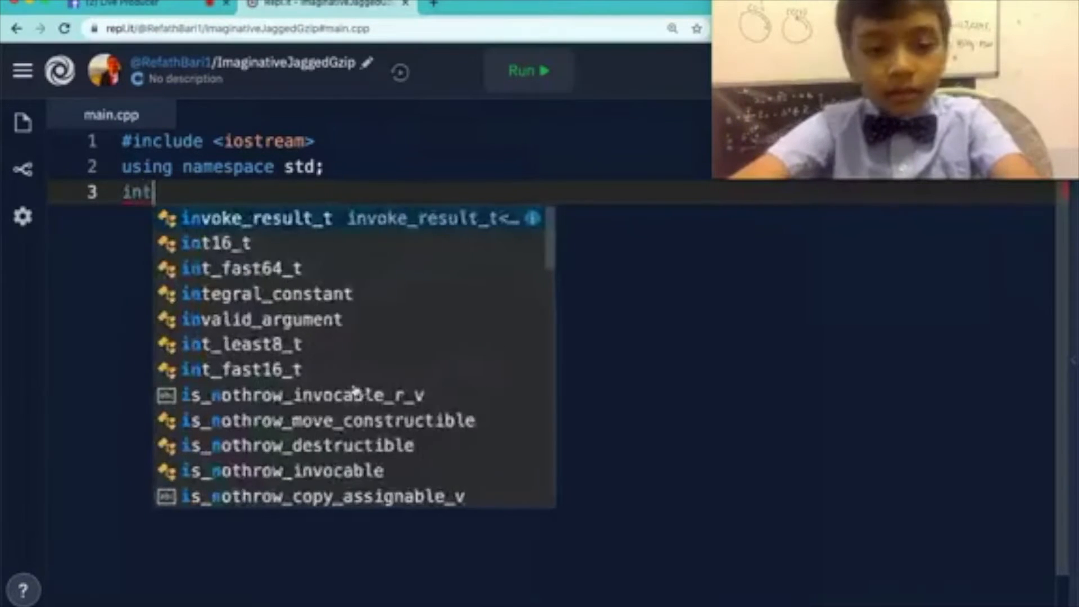
text(main())
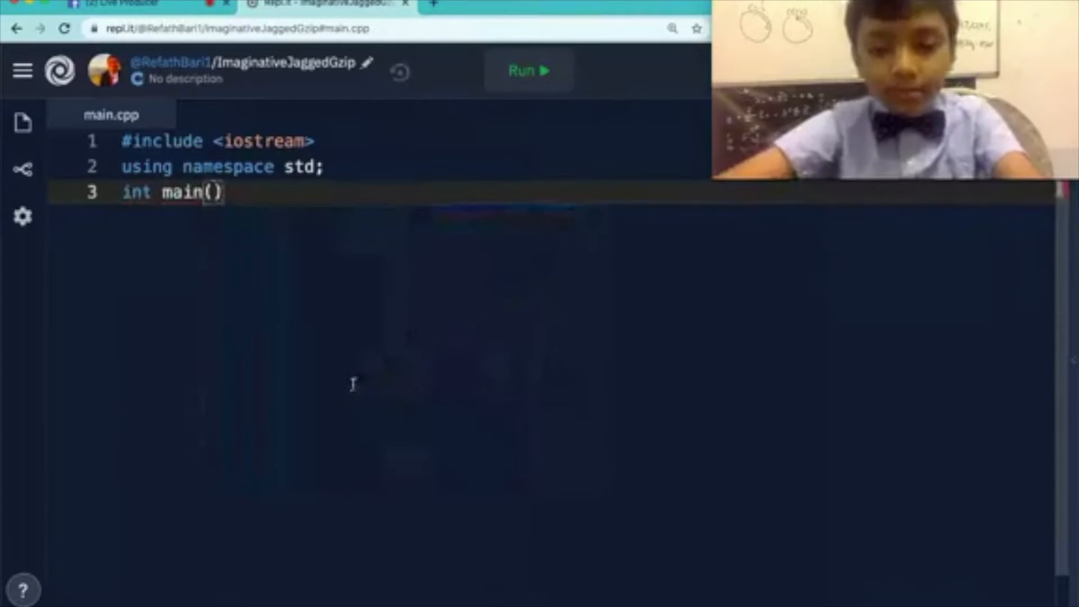
text({)
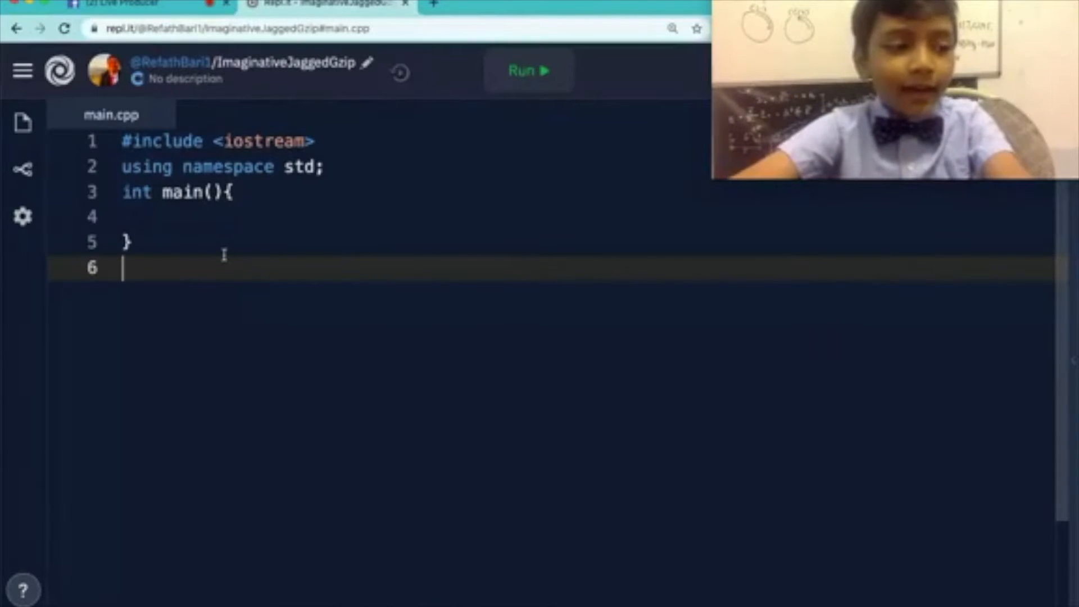
Step: Declare a void someThingthatIdoNotknow(){ } function below main
text(co)
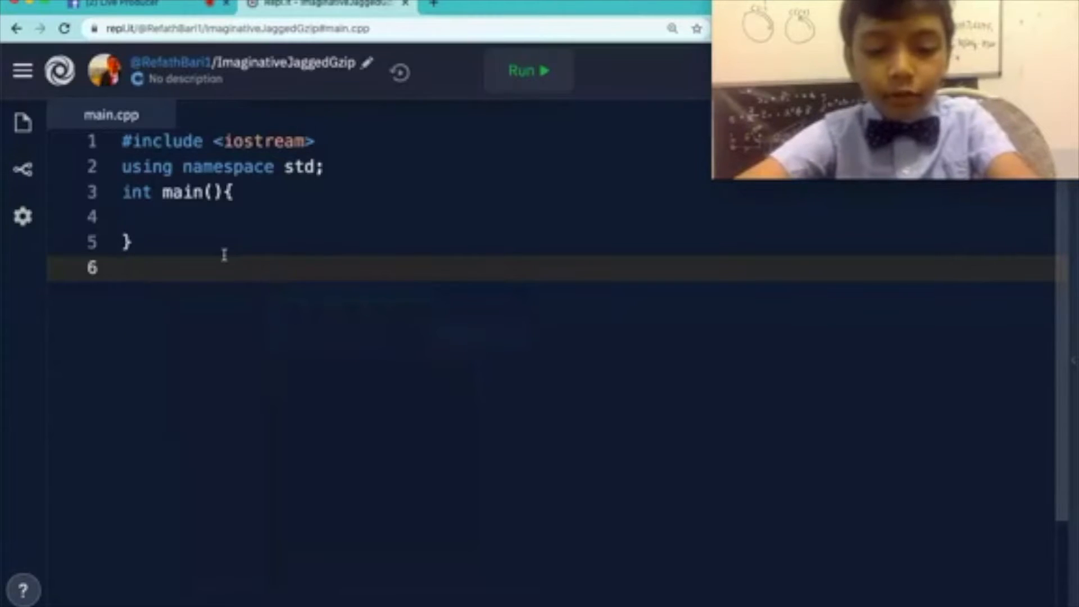
text(vod)
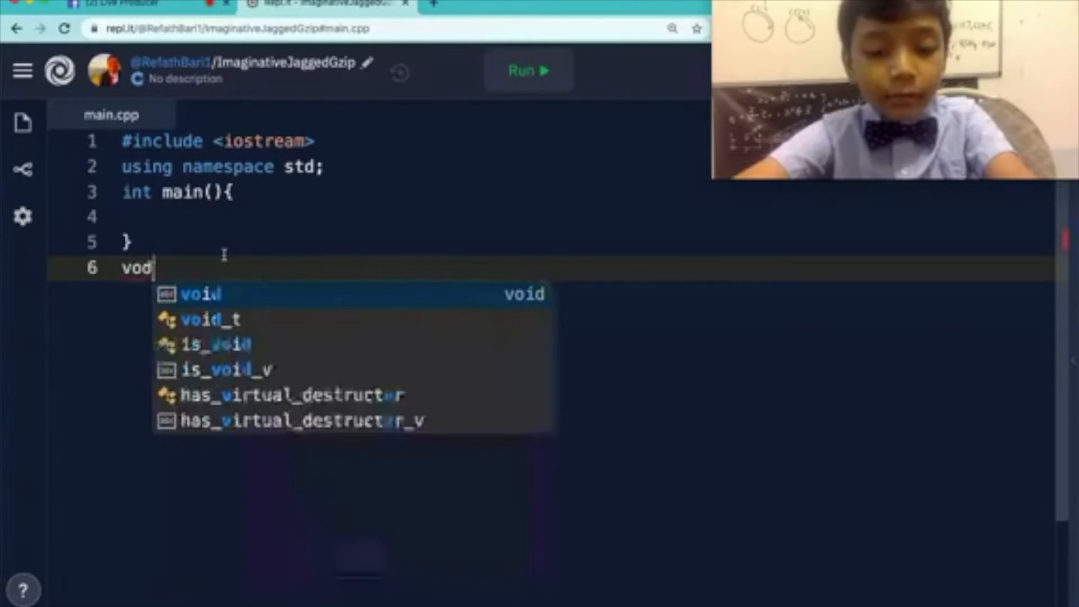
text(i)
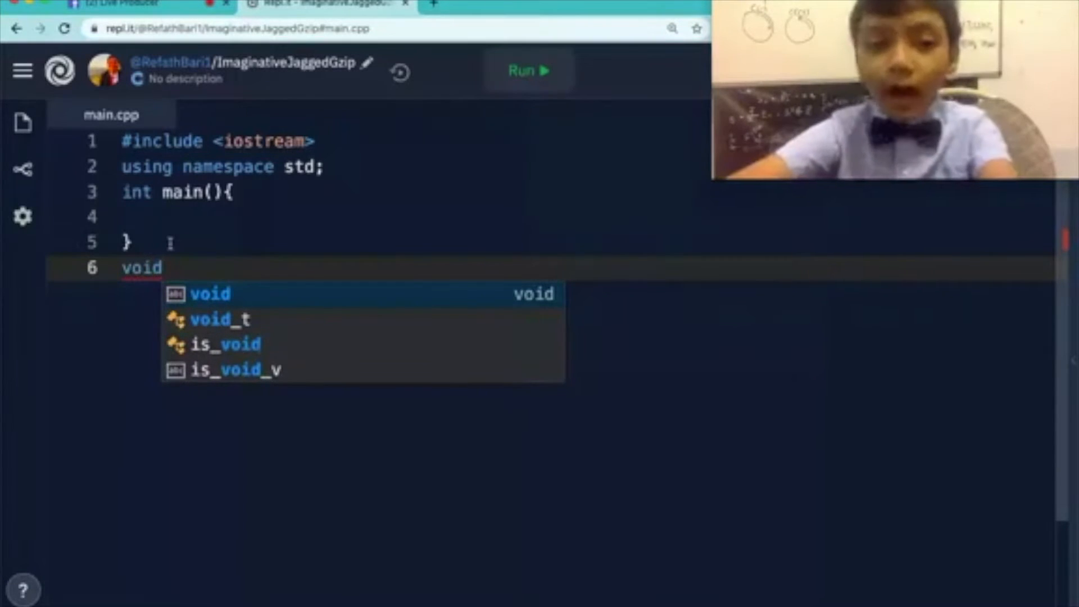
text(s)
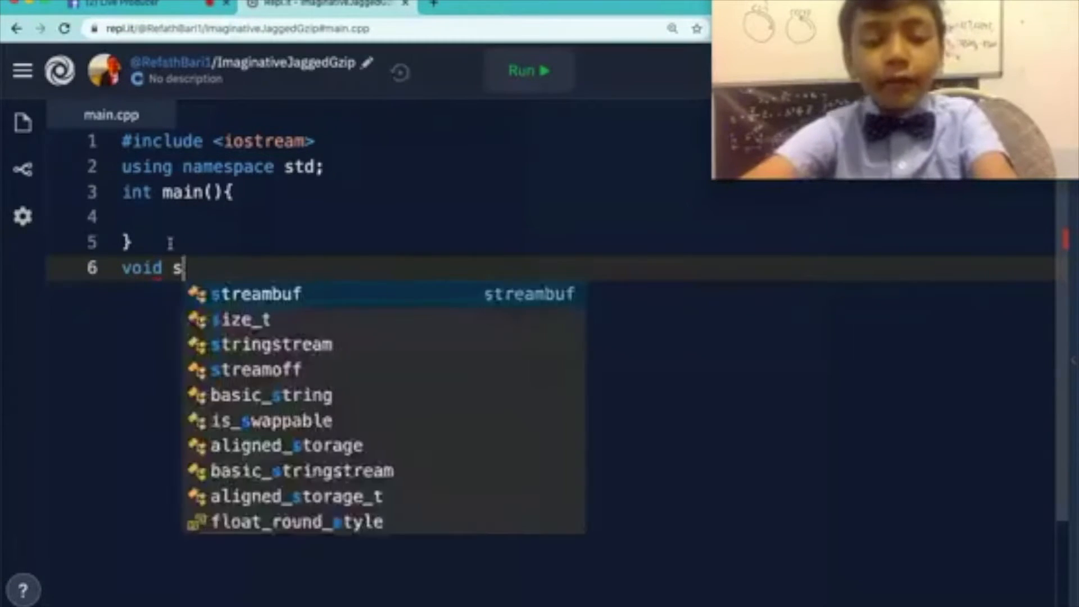
text(omeTh)
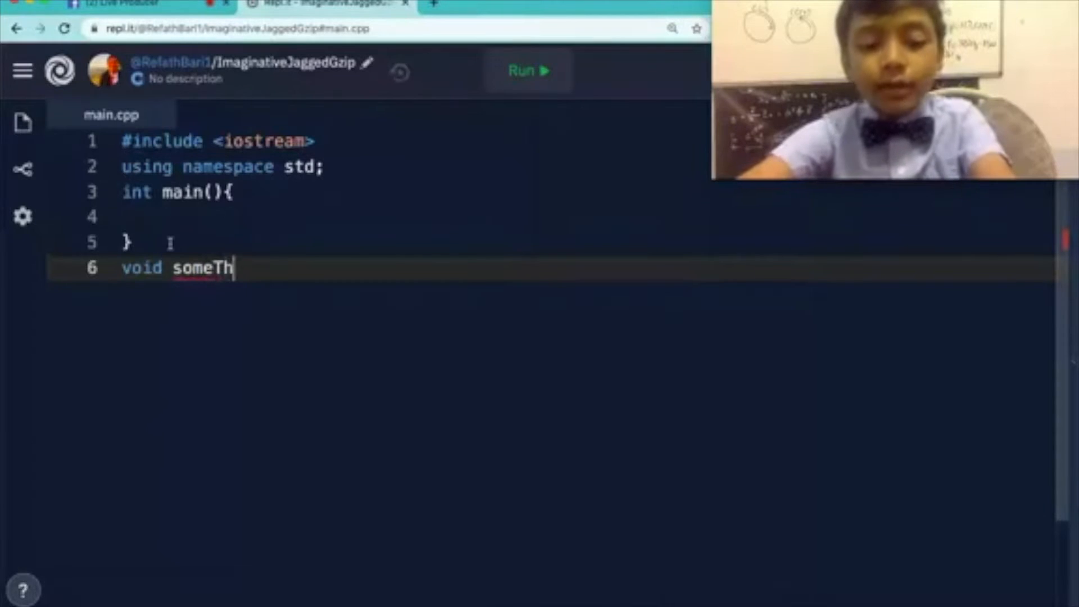
key(Backspace)
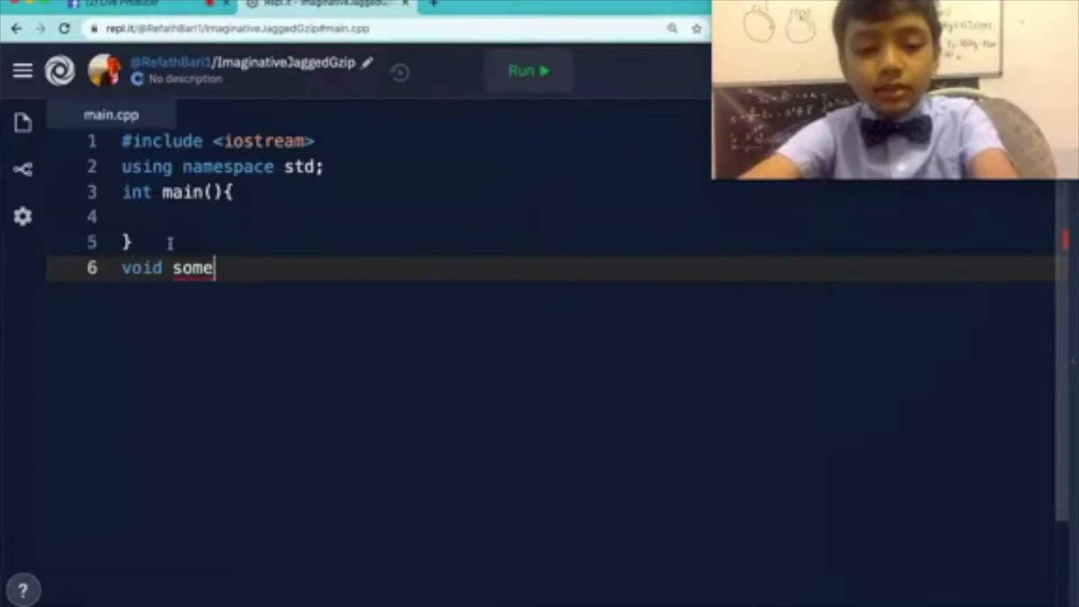
text(Thing)
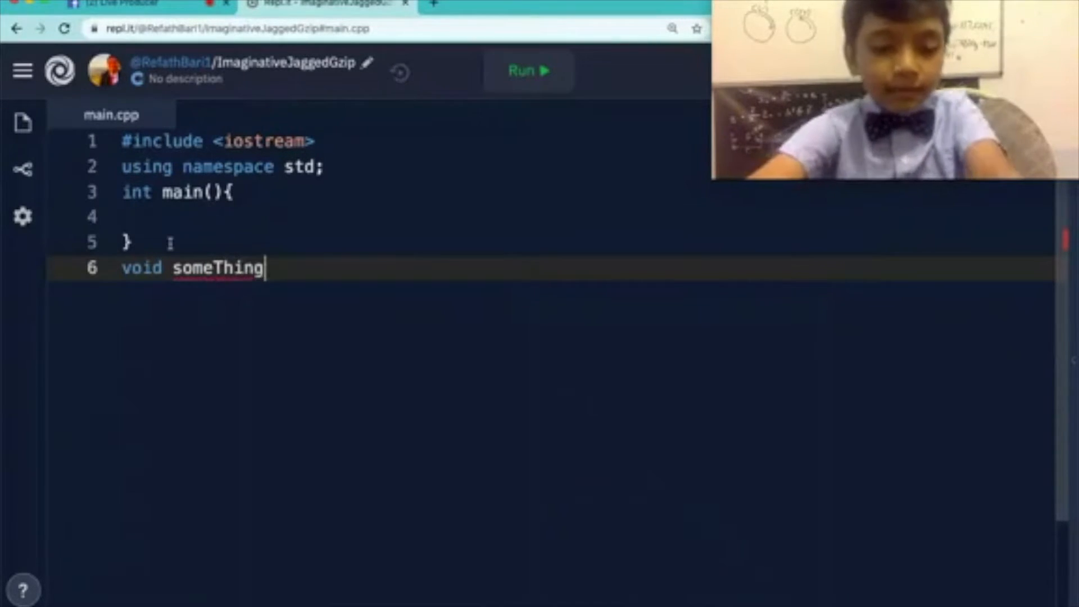
text(thatIdo)
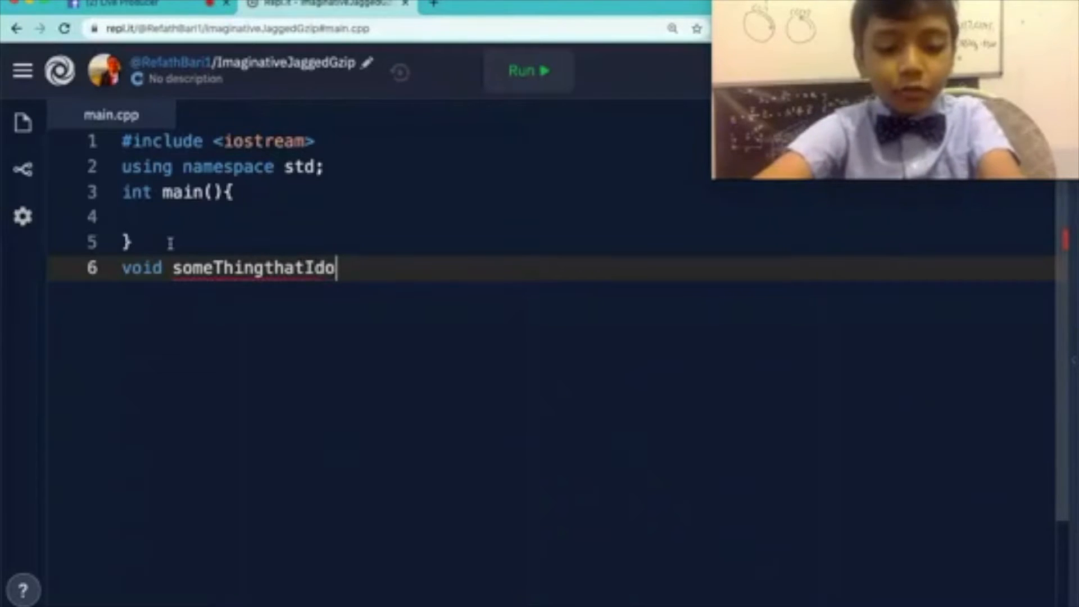
text(Not)
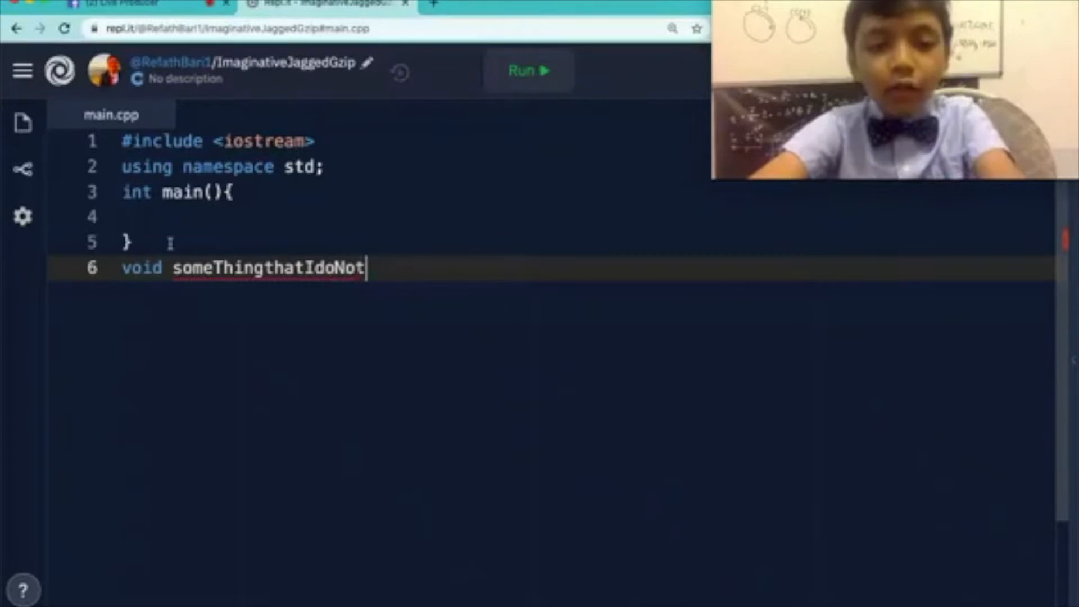
text(know)
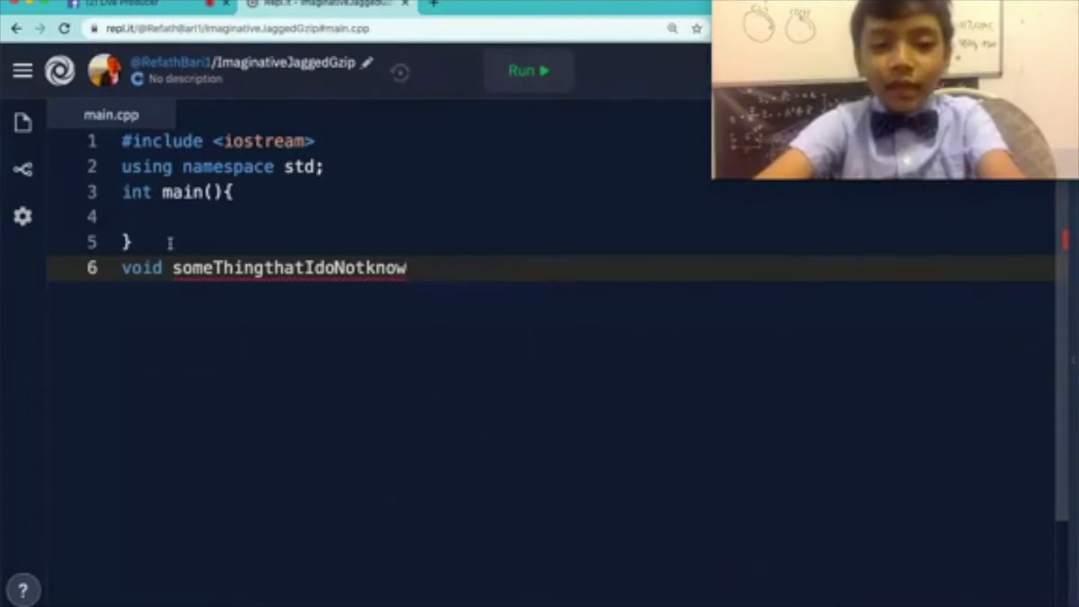
text(())
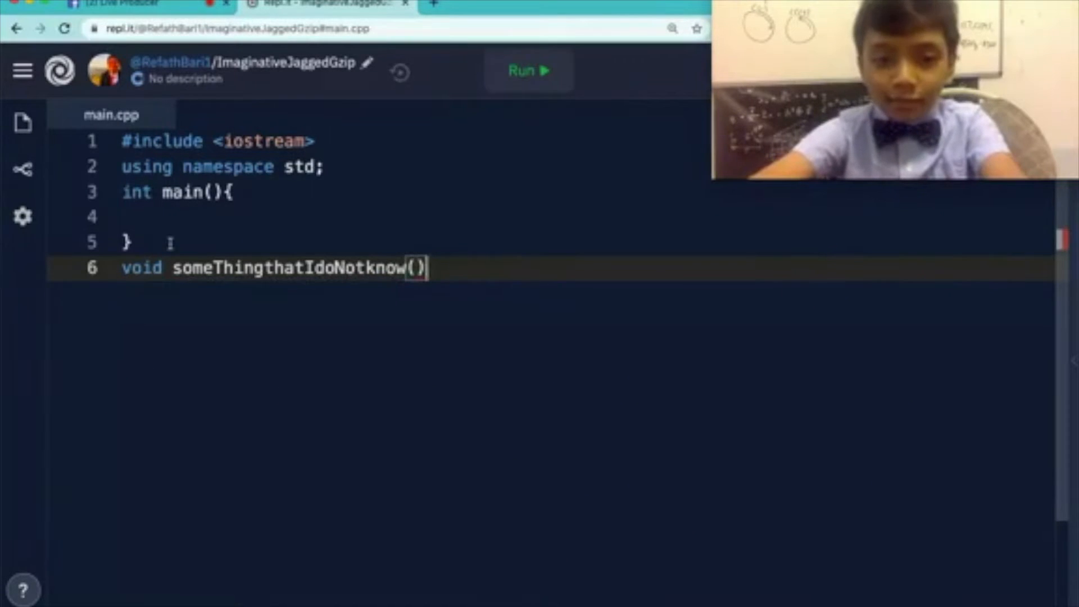
text({)
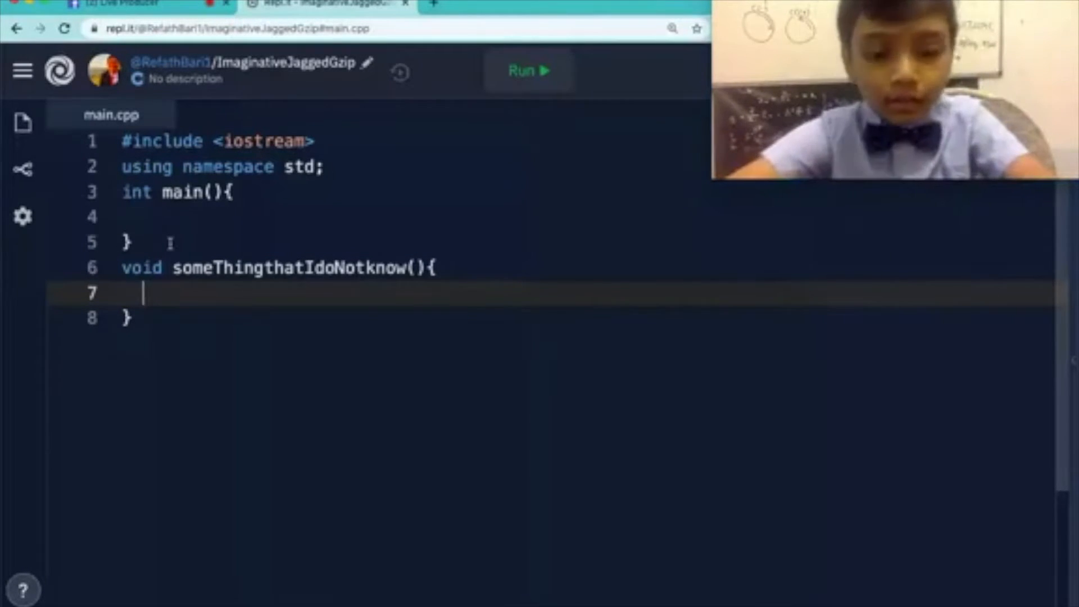
Step: Give the function body cout<<"Hey! Hi!"<<endl;
text(cout<<)
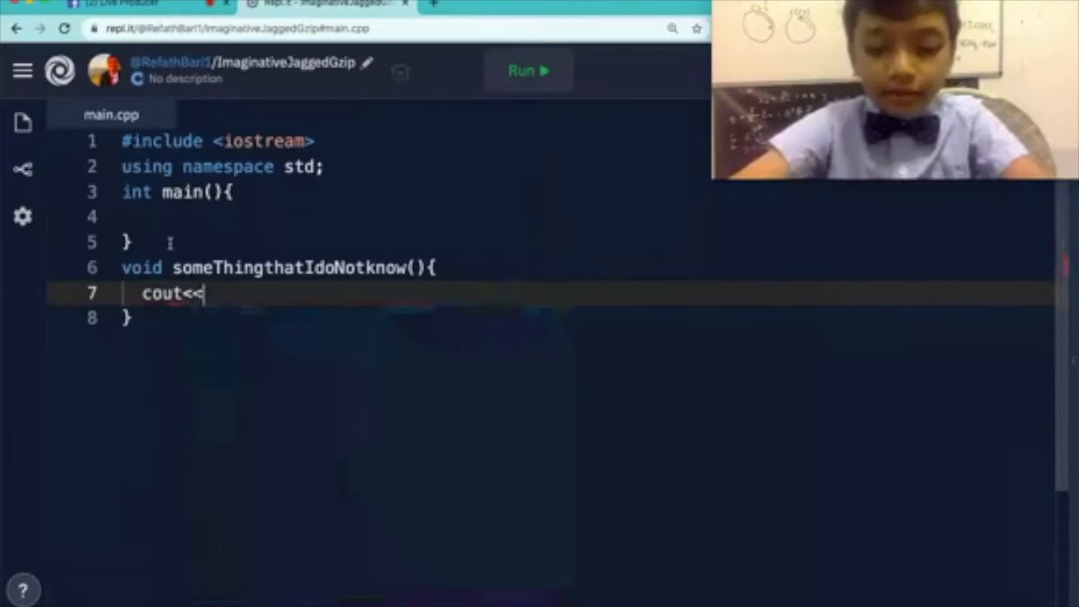
text("Hey")
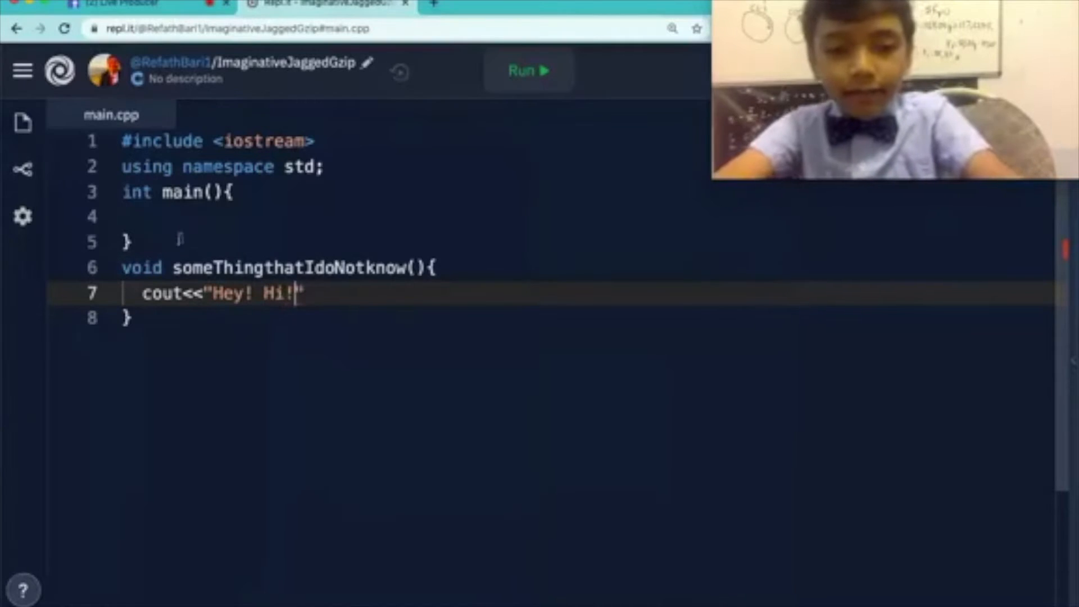
text(<<en)
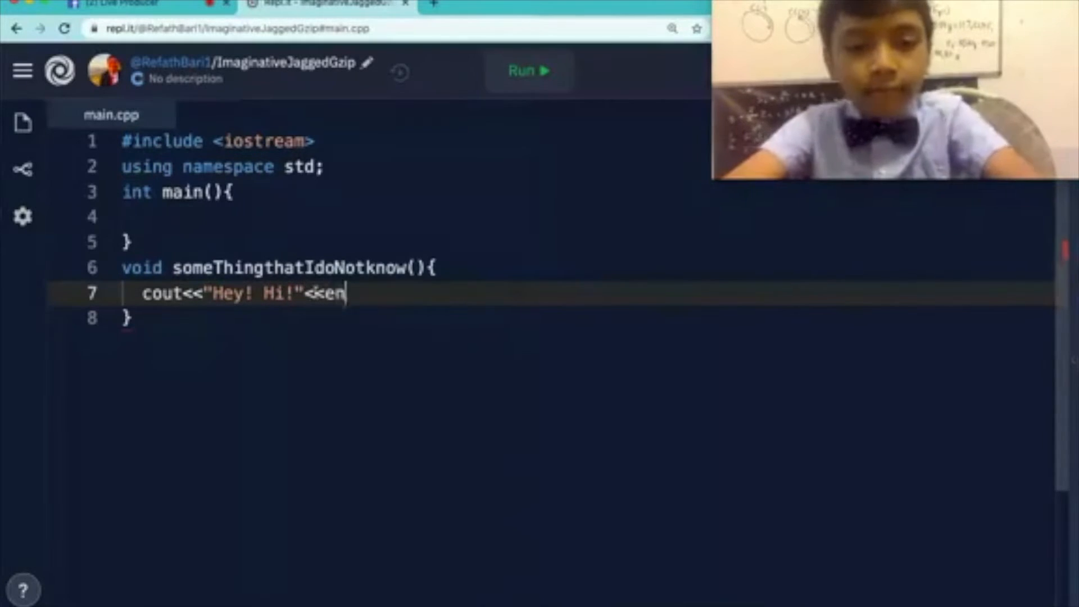
text(dl;)
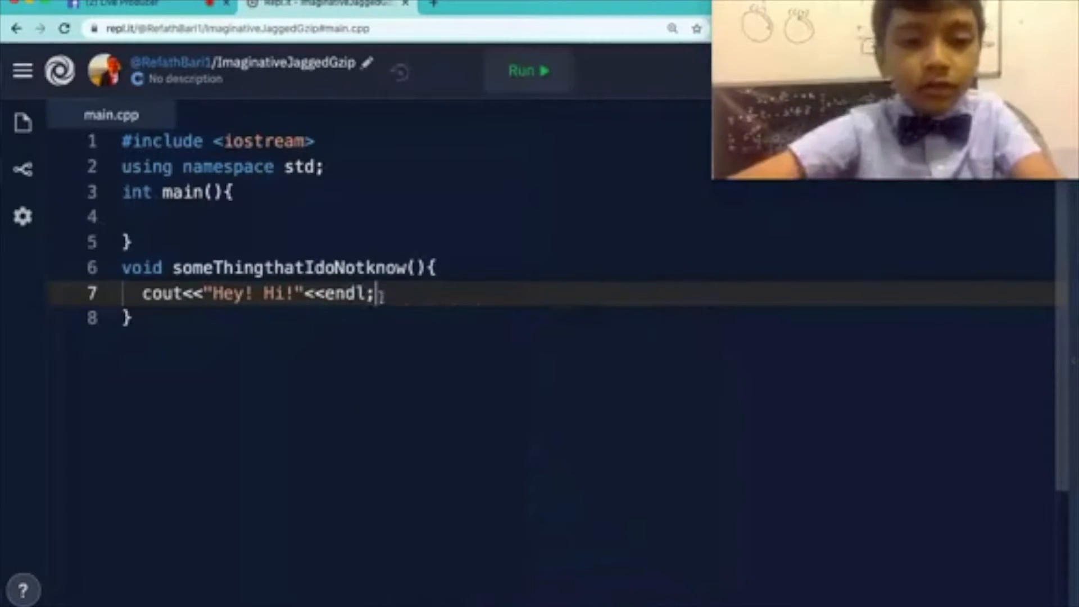
triple_click(248, 293)
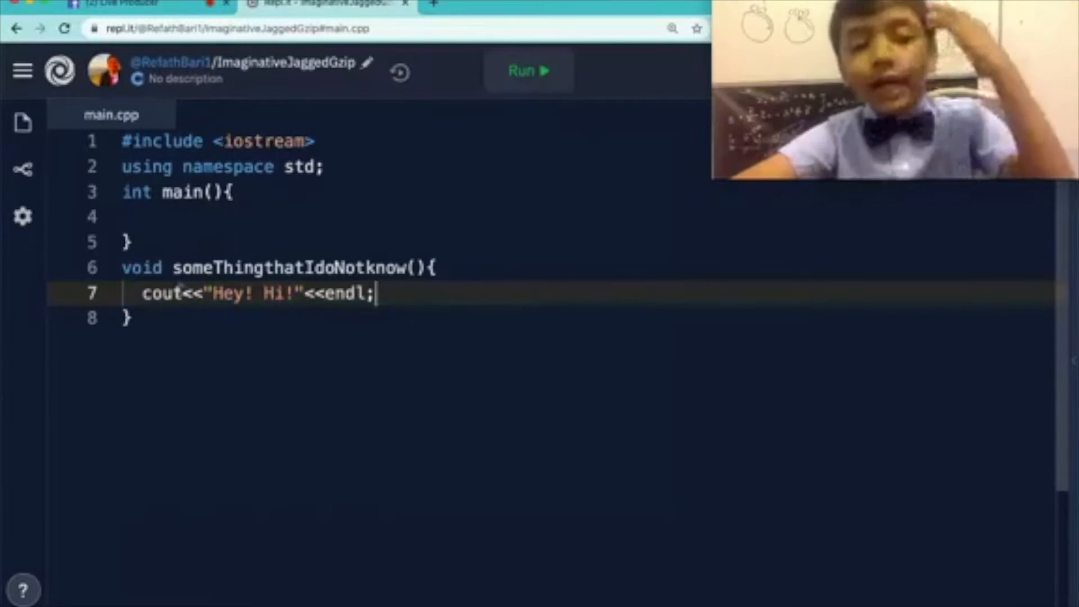
Step: Write a someThingthatIdoNotknow; statement inside main, ending up without parentheses
double_click(289, 267)
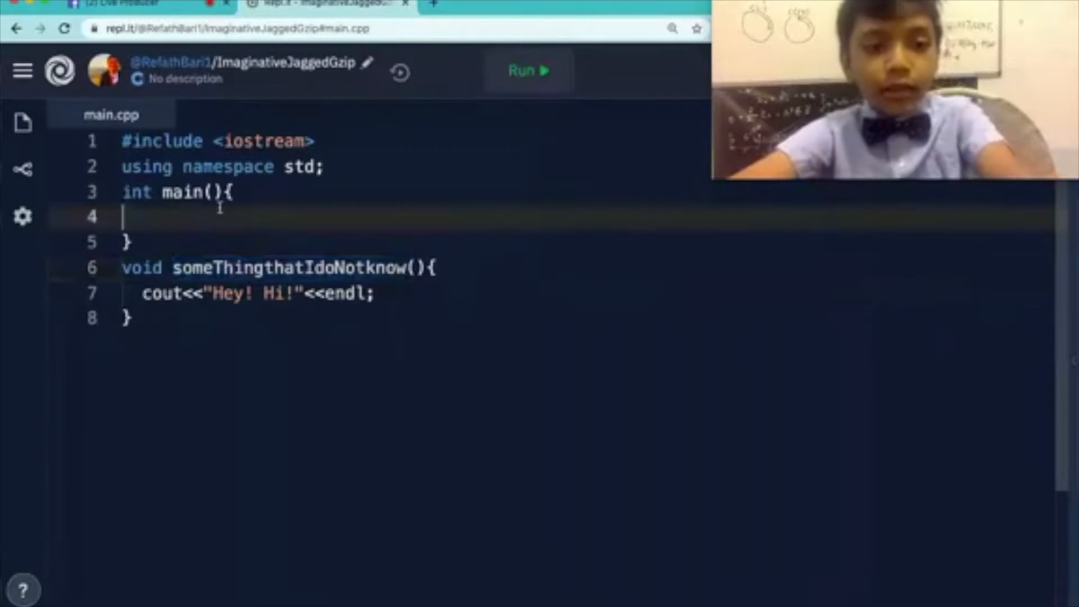
text(someThingthatIdoNotknow;)
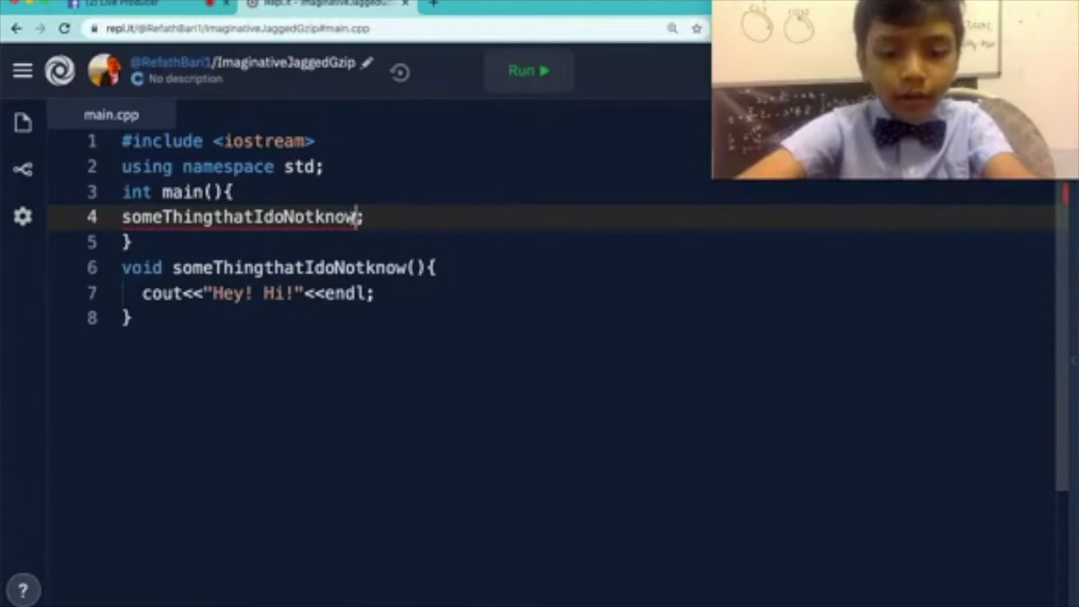
text(())
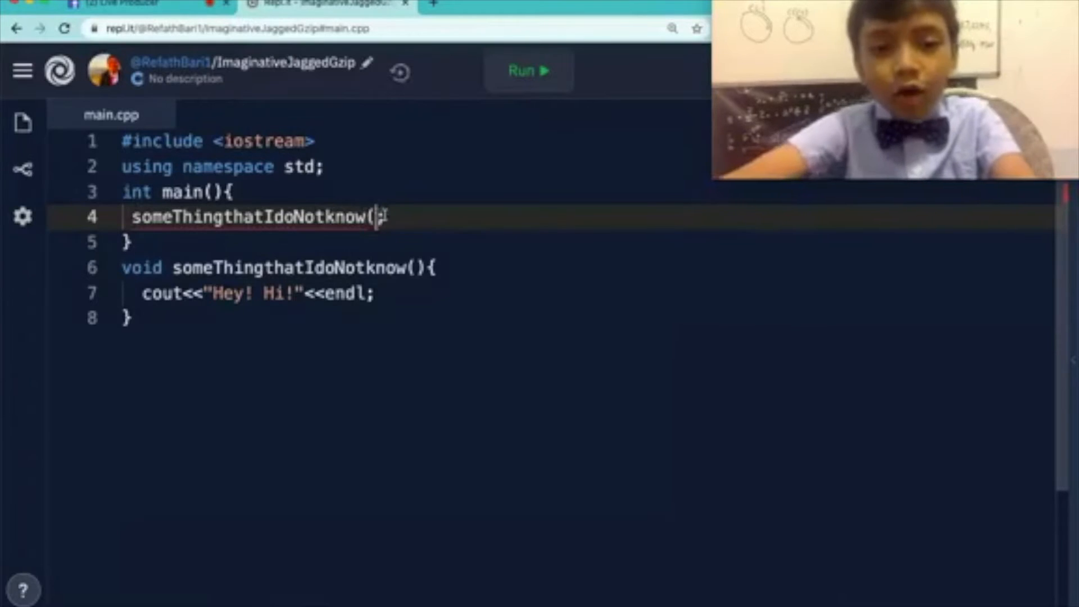
key(Backspace)
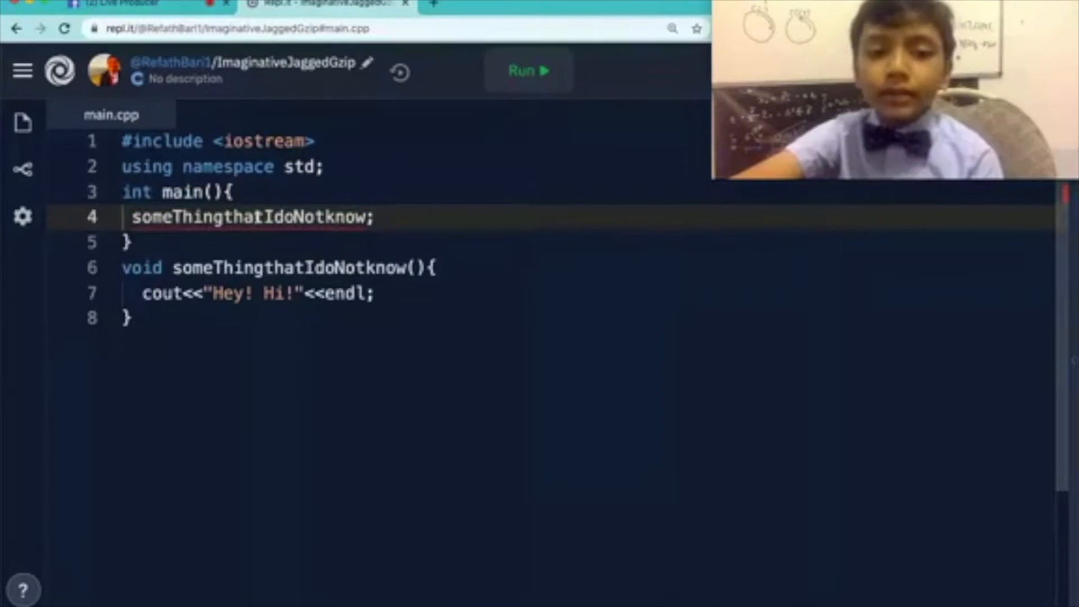
Step: Select the call statement inside main
double_click(248, 217)
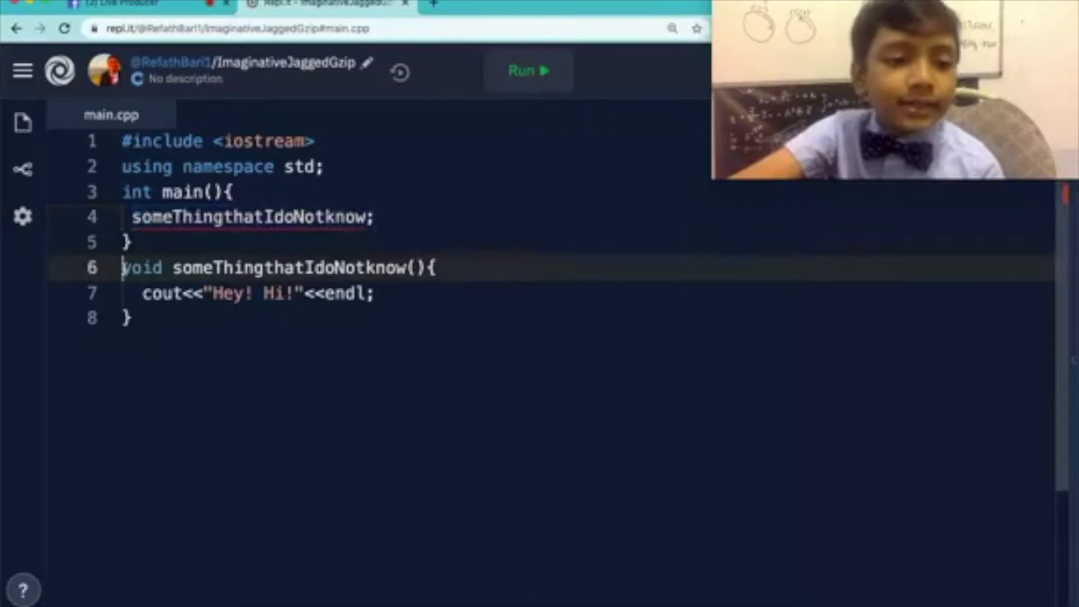
drag(122, 267, 372, 292)
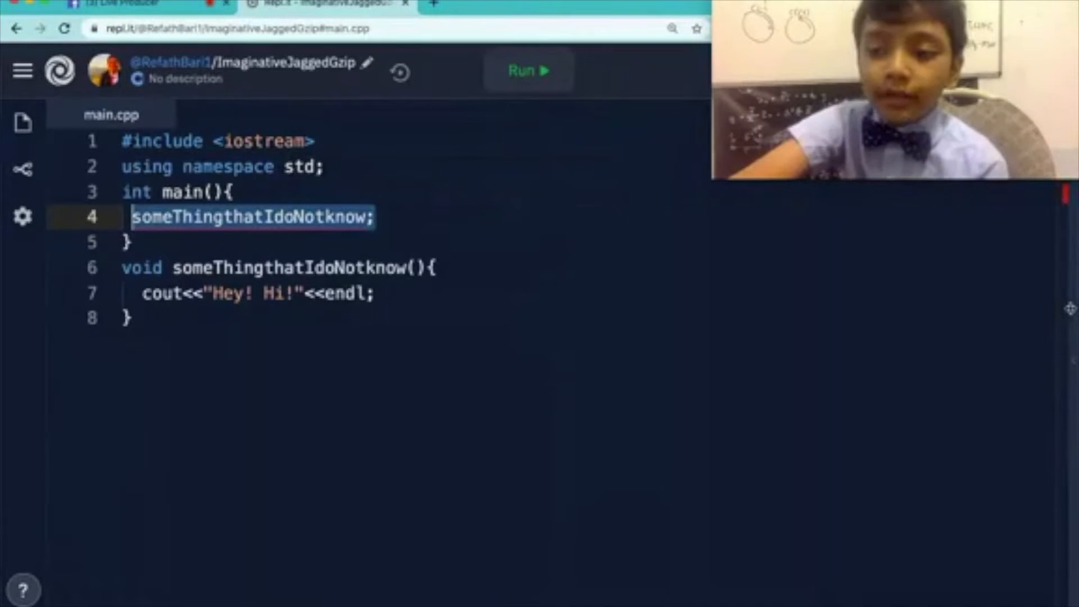
Step: Move the someThingthatIdoNotknow function above main and restore () on its call
click(529, 70)
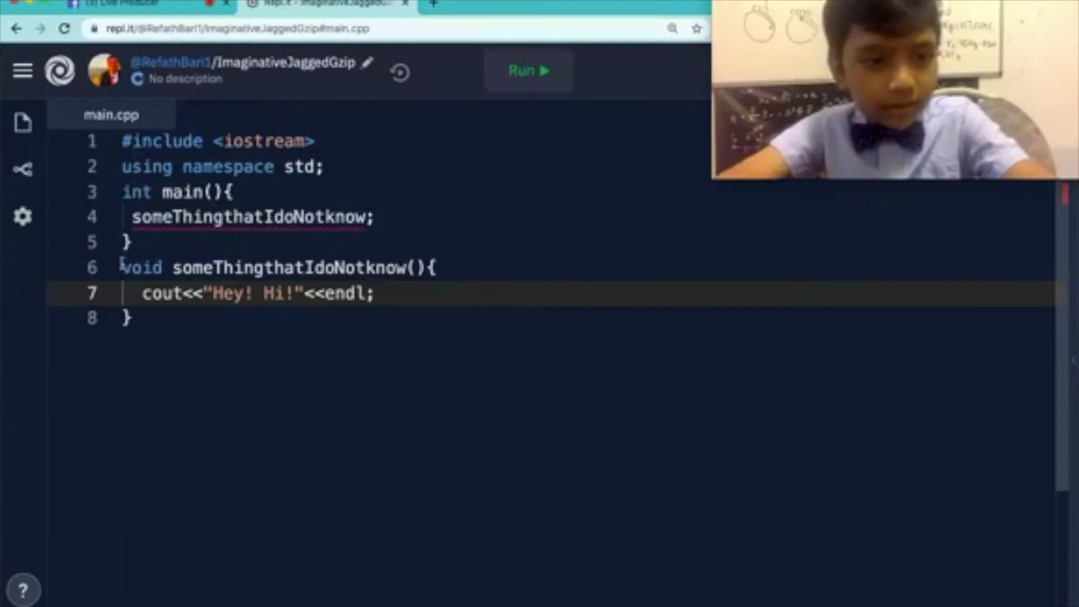
drag(123, 268, 130, 318)
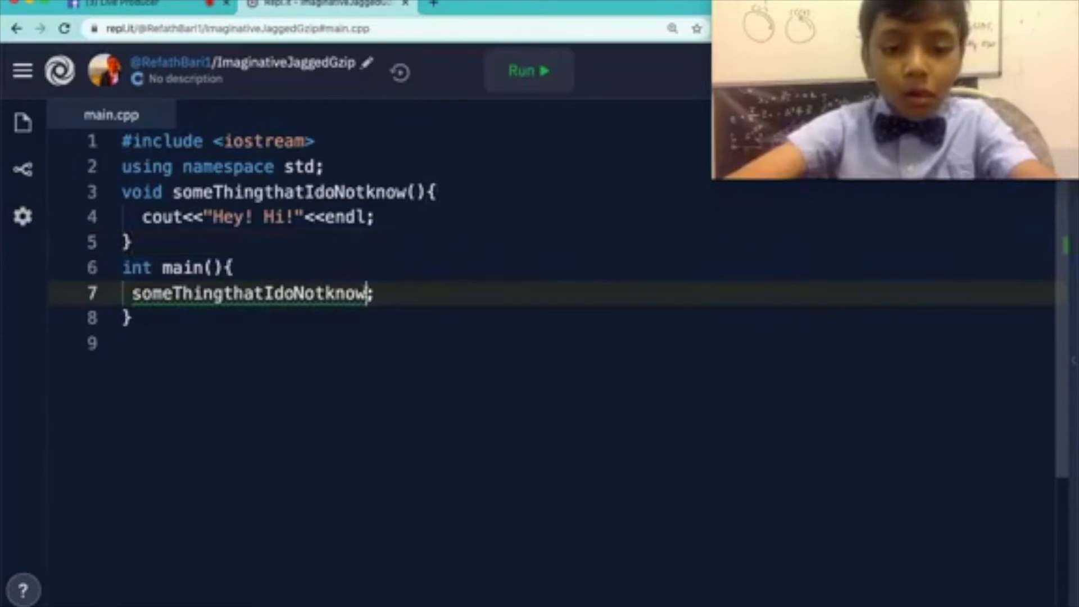
text(()
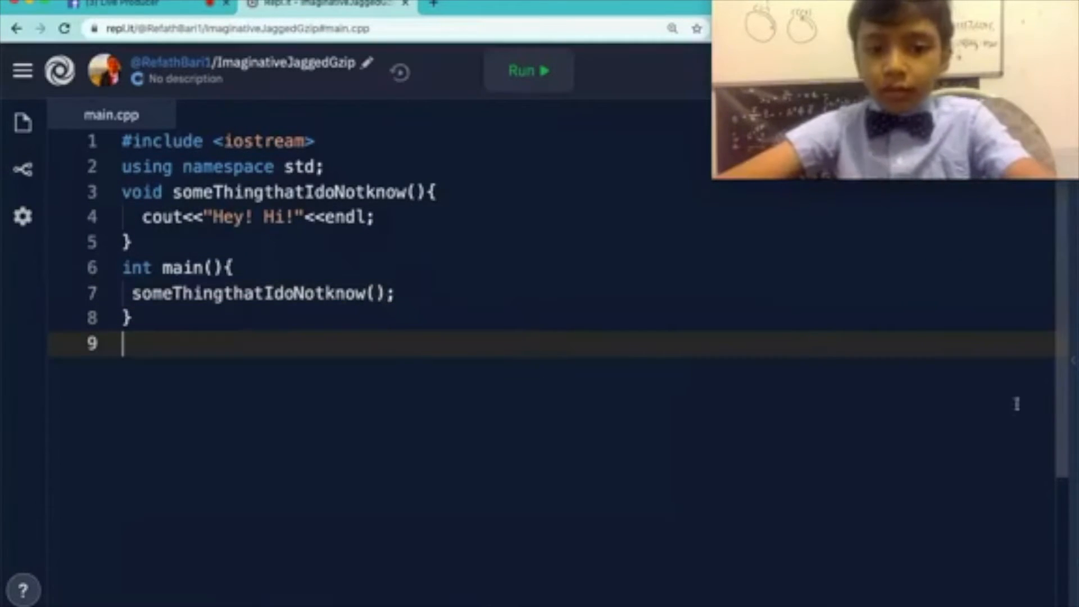
Step: Run the program, then return to main.cpp with a blank line after the call
click(527, 70)
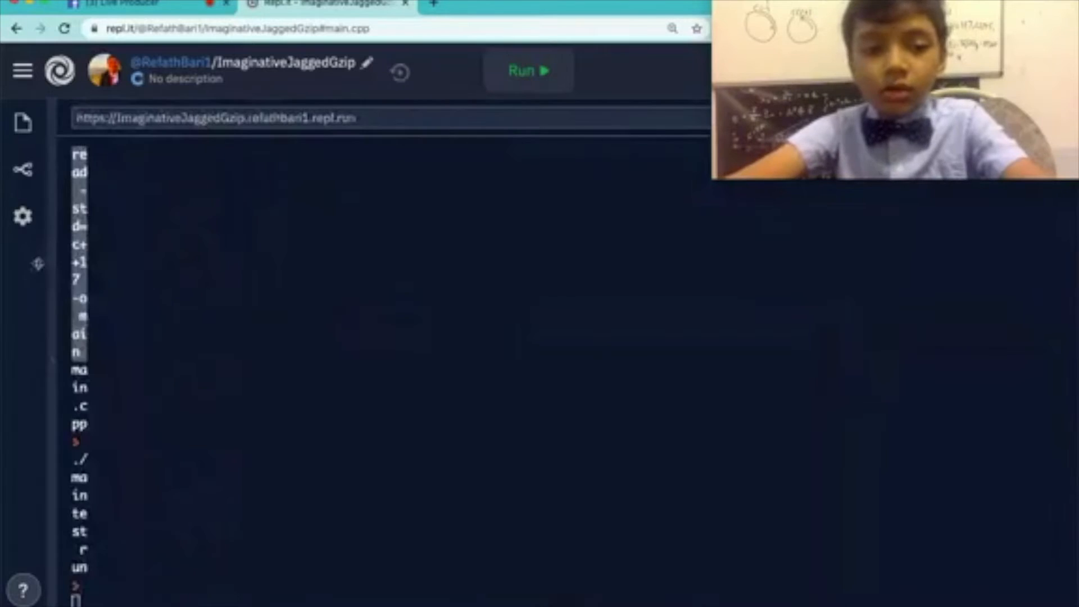
click(528, 70)
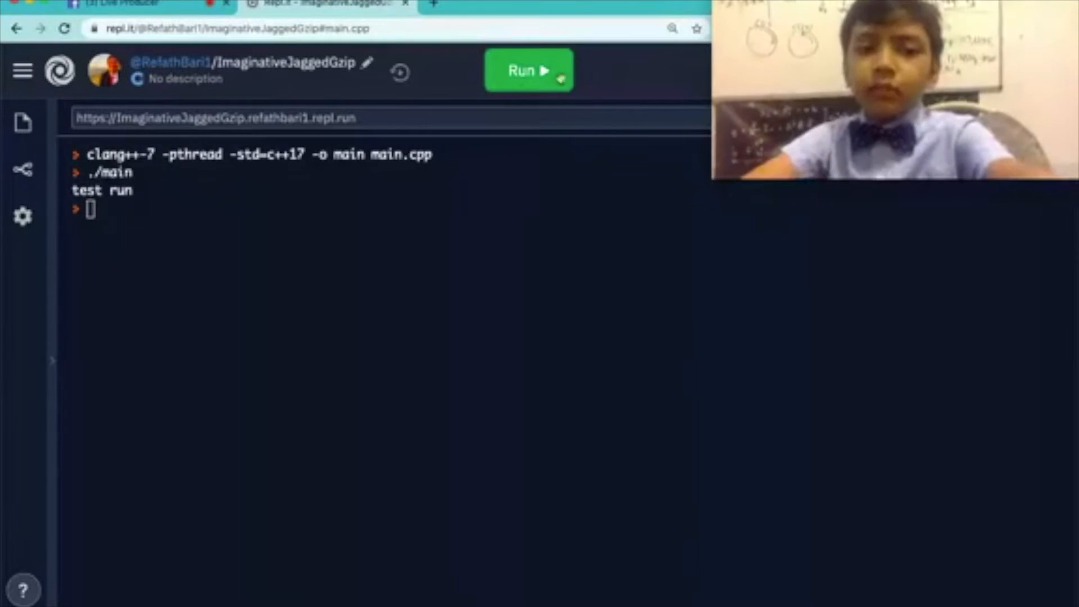
click(528, 71)
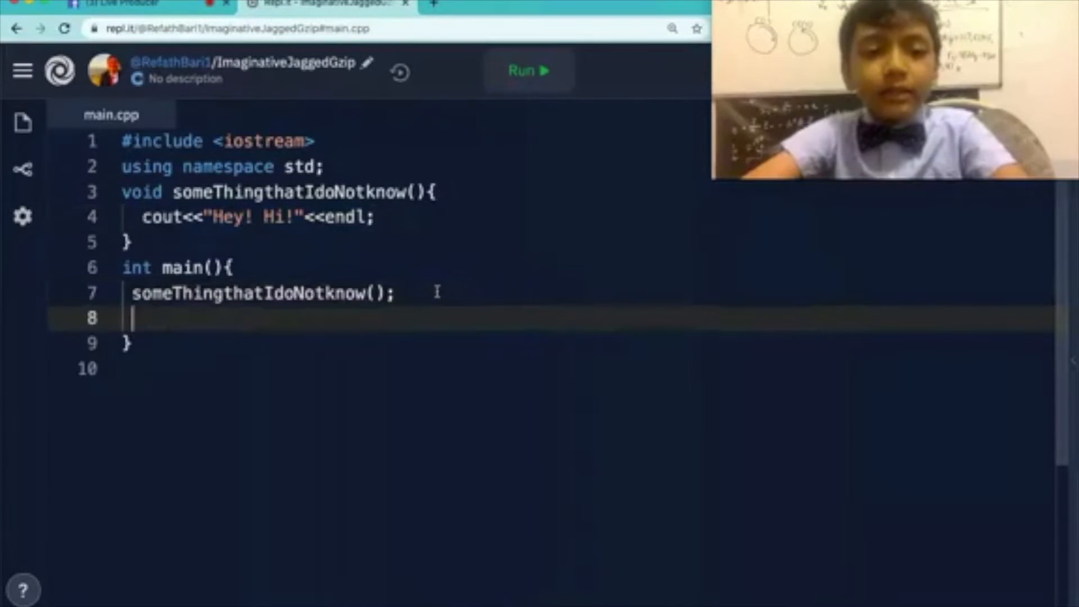
Step: Add a direct cout<<"Hey! Hi!"<<endl; line inside main and clean up stray characters
text(cout<<"Hey! Hi!"<<endl;)
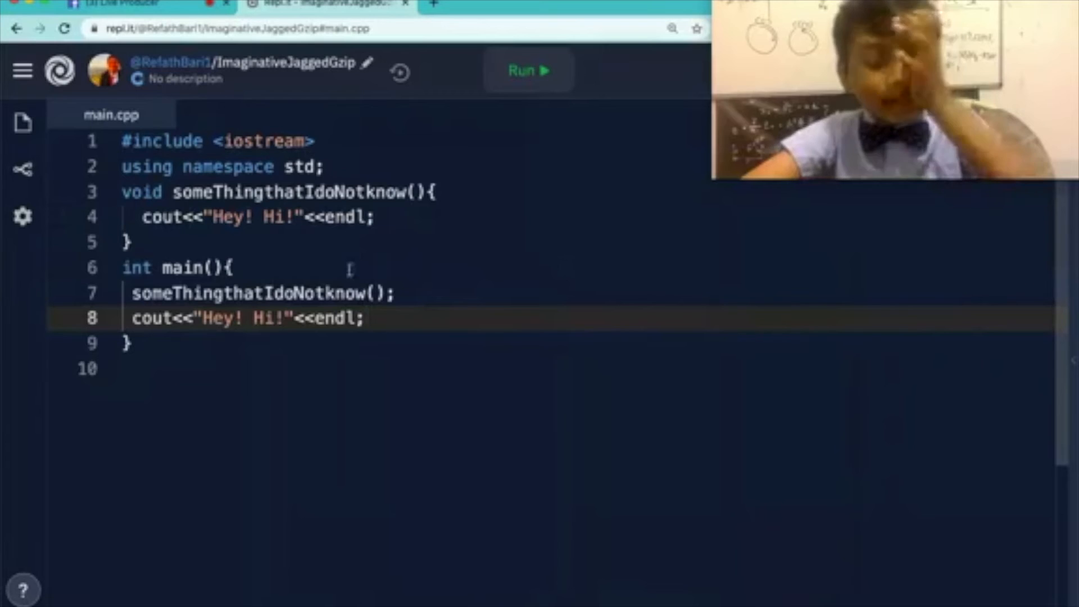
text(#)
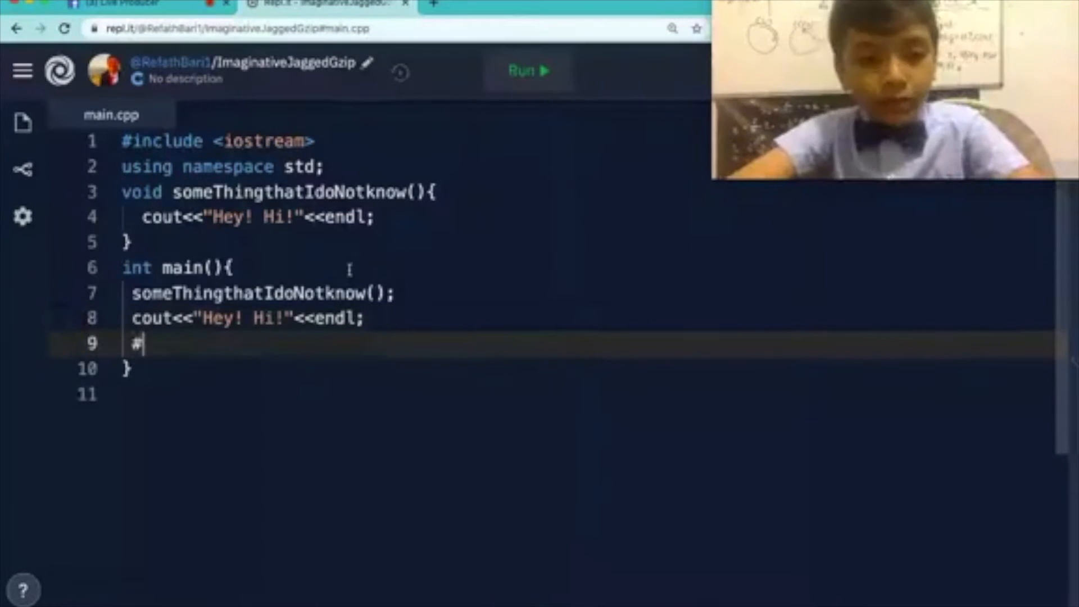
key(Backspace)
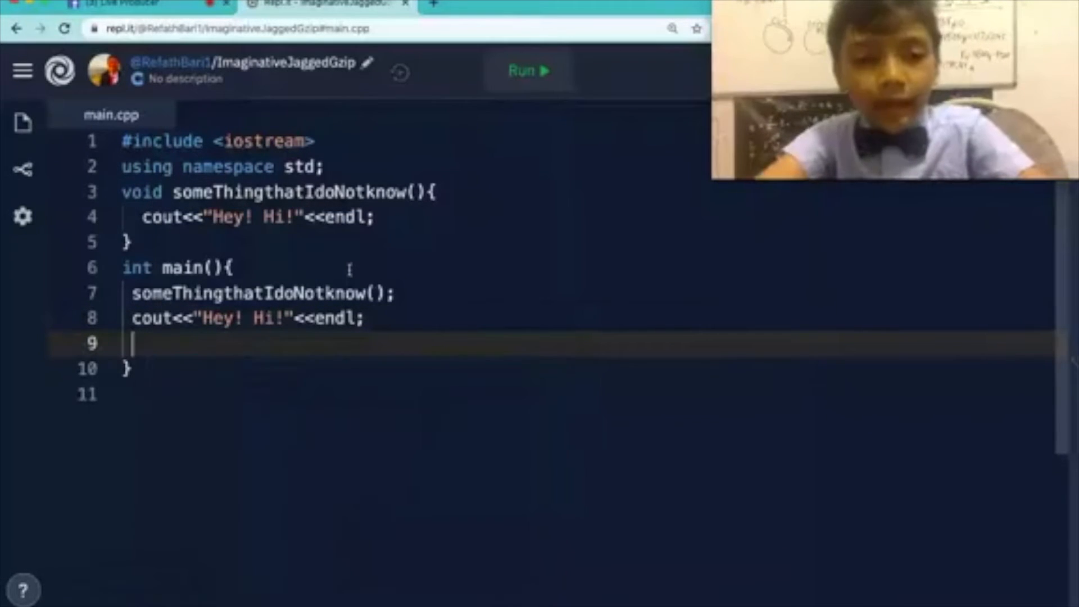
key(Backspace)
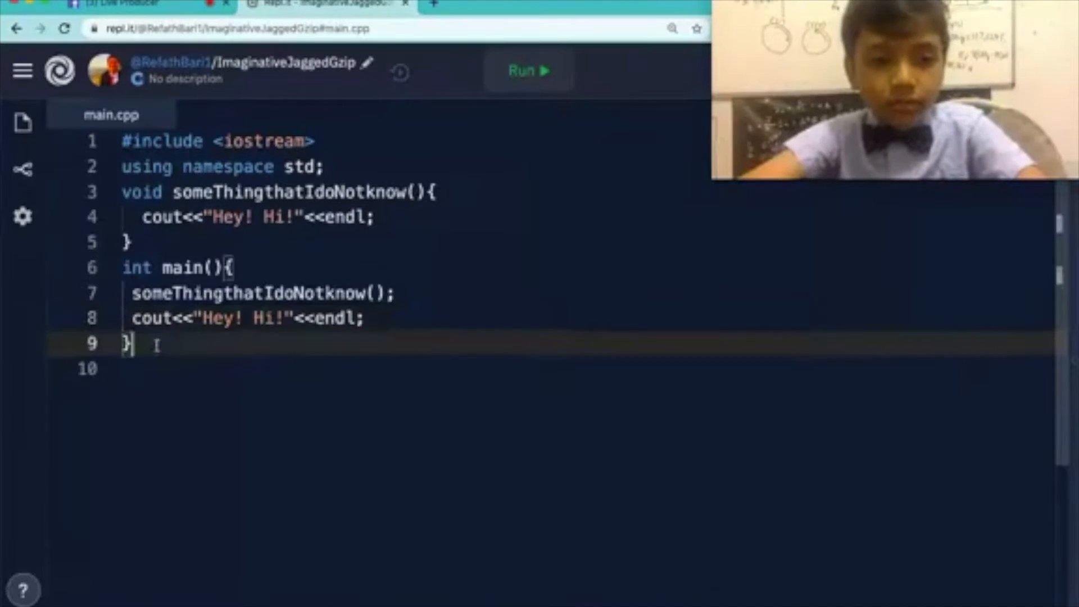
Step: Experiment with stray characters, then clear both statements out of main
text(#)
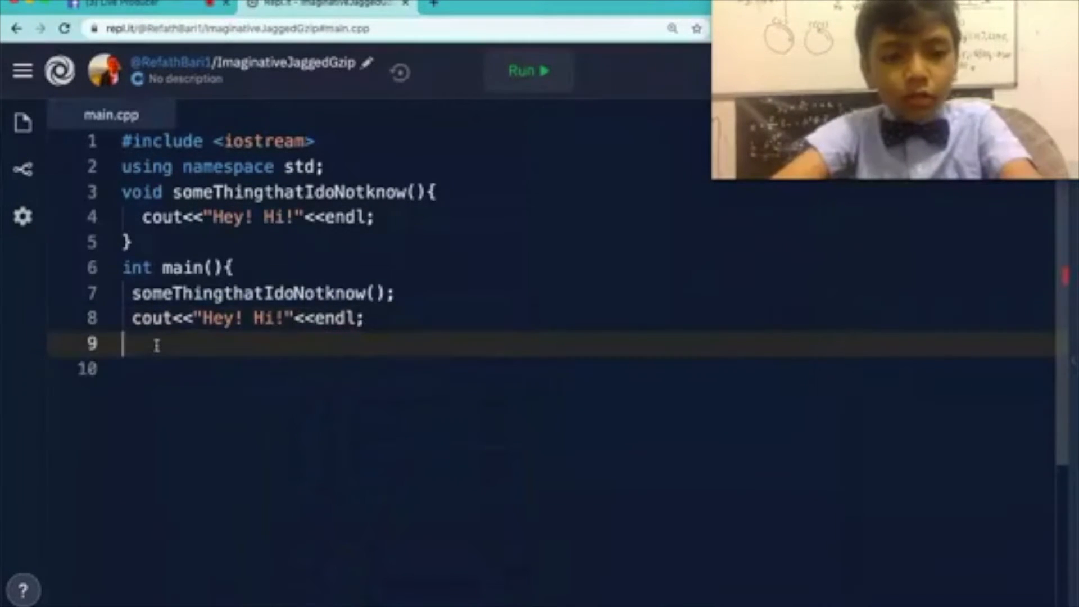
text(})
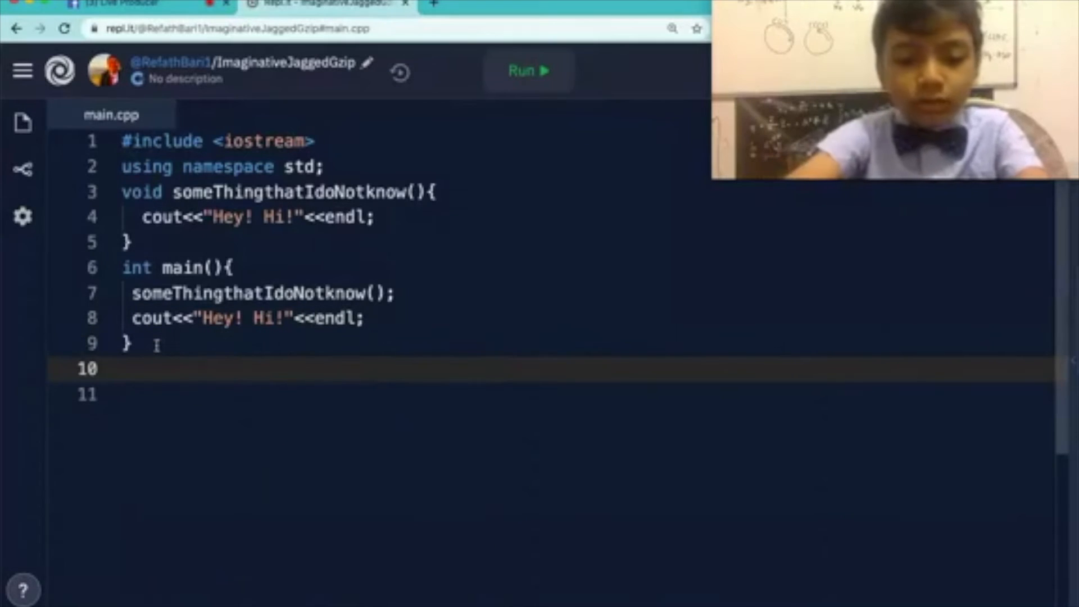
text(*)
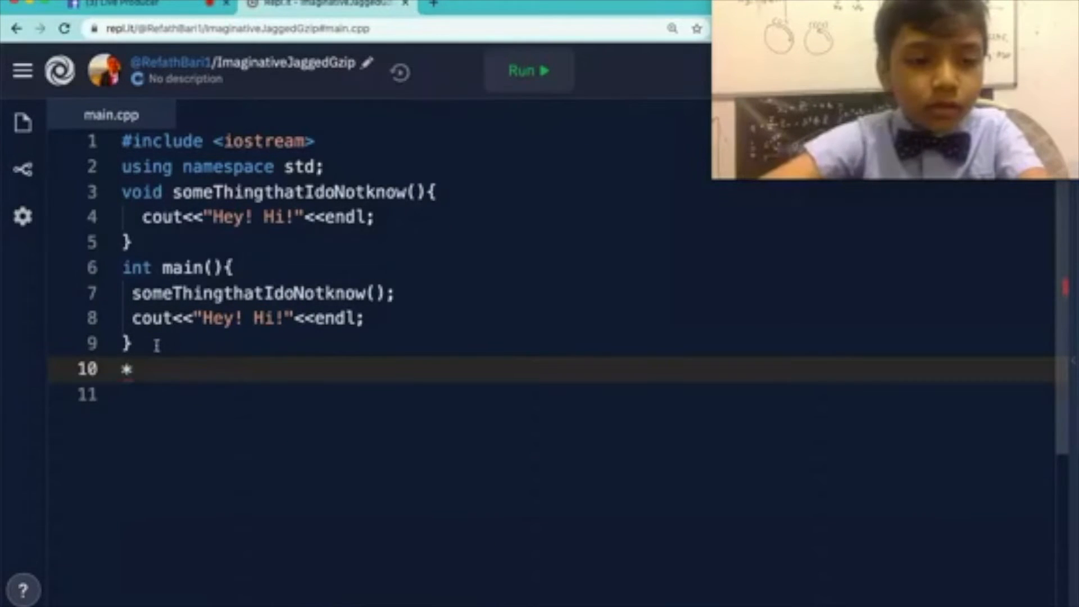
key(Backspace)
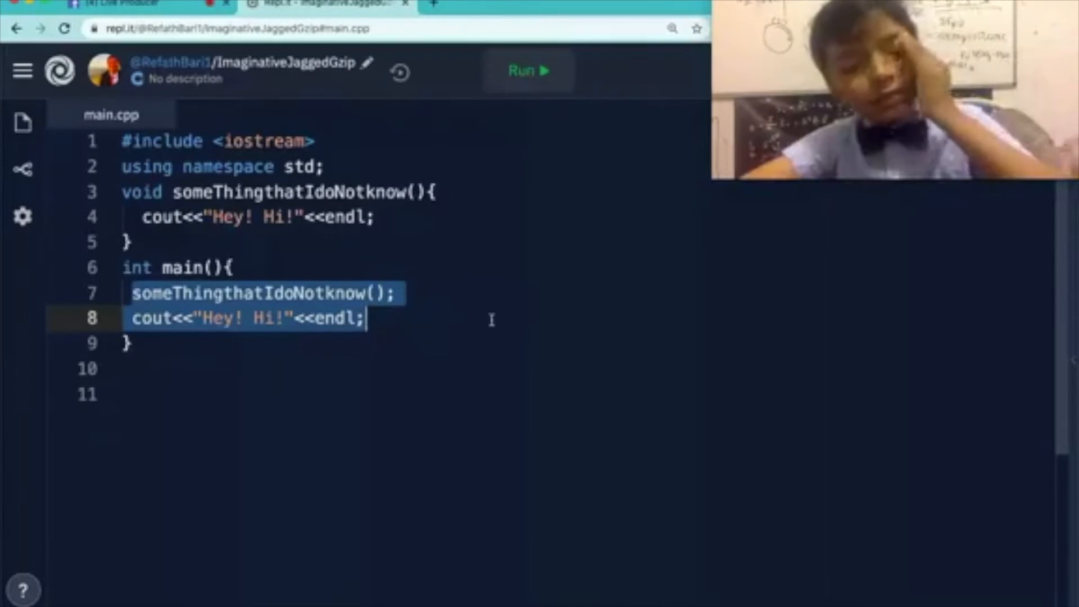
click(368, 318)
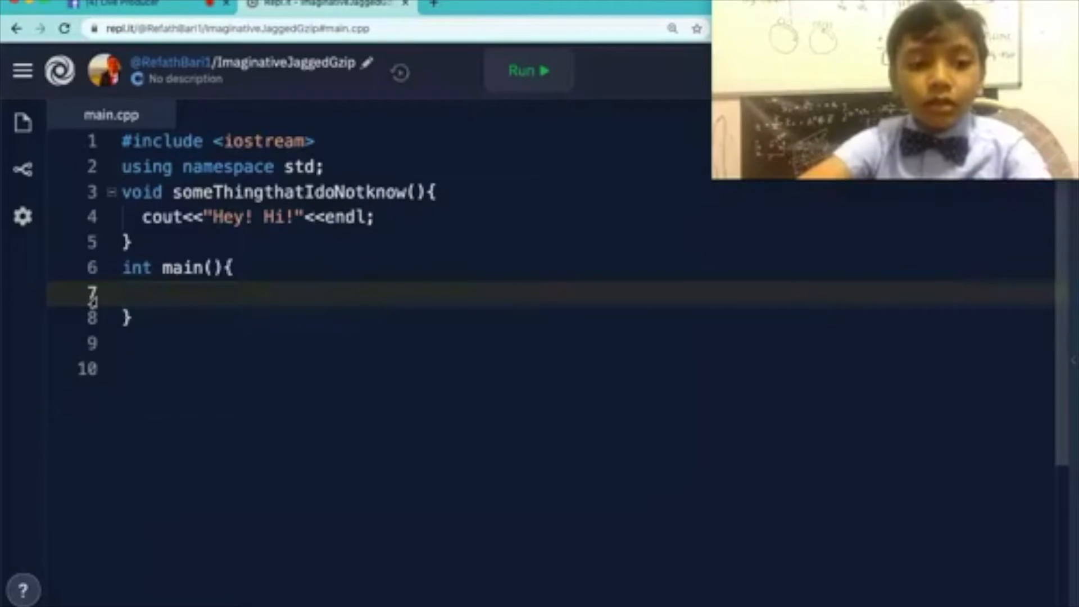
Step: Collapse main's empty braces and erase the greeting function's name after void
key(Backspace)
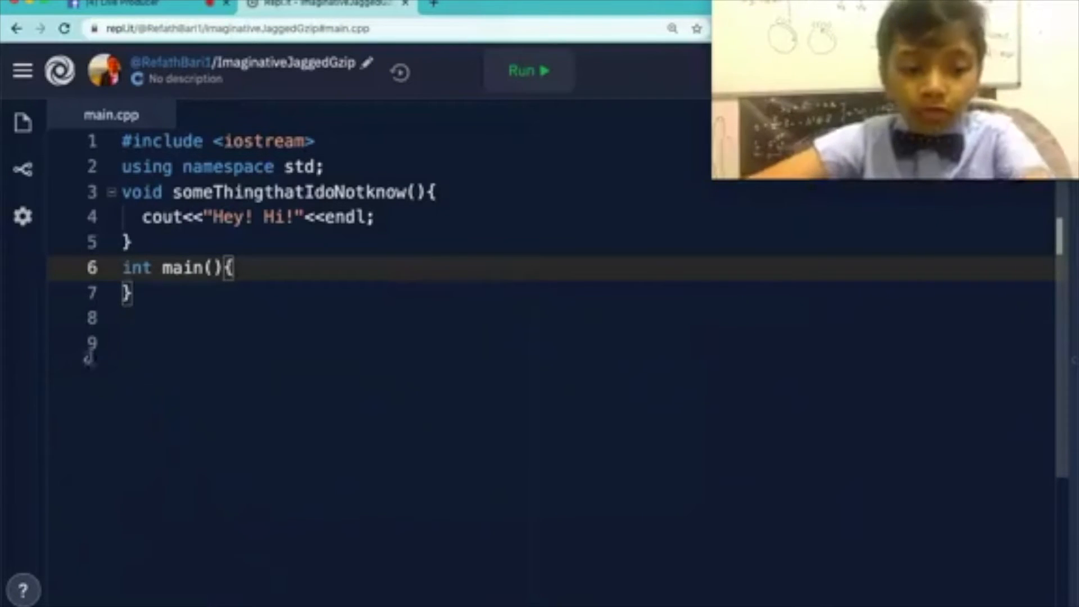
key(Enter)
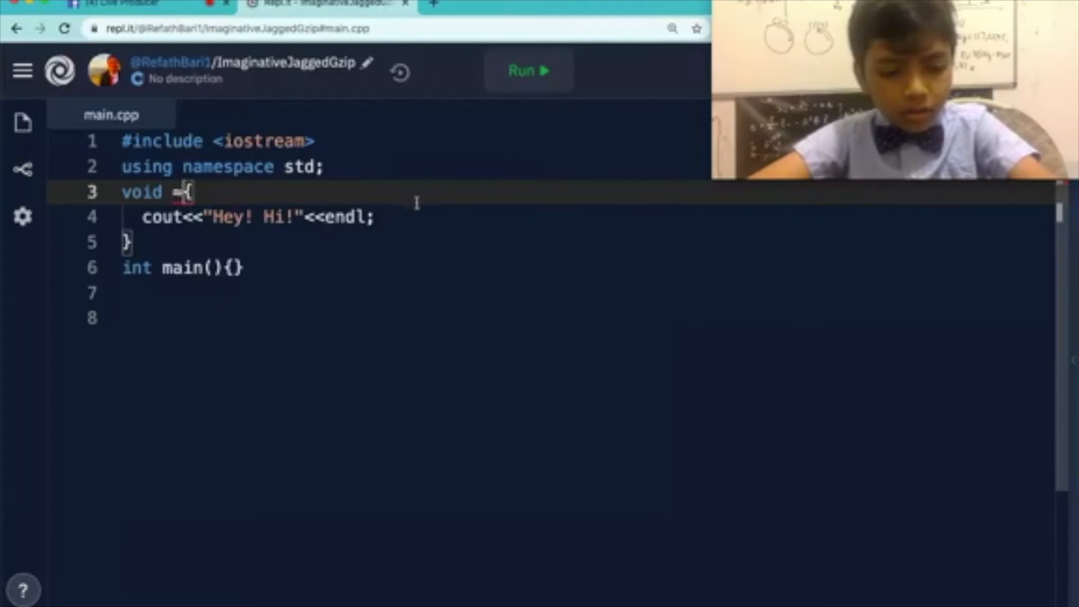
Step: Restore the function's name and write two someThingthatIdoNotknow(); calls inside main
text(someThingthatIdoNotknow())
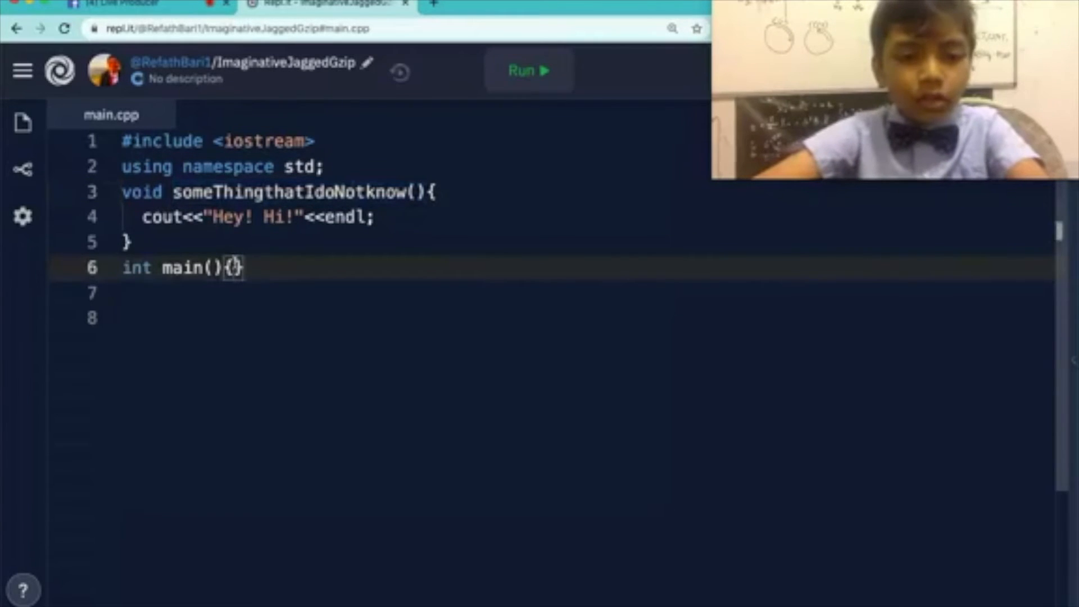
text(someThingthatIdoNotknow())
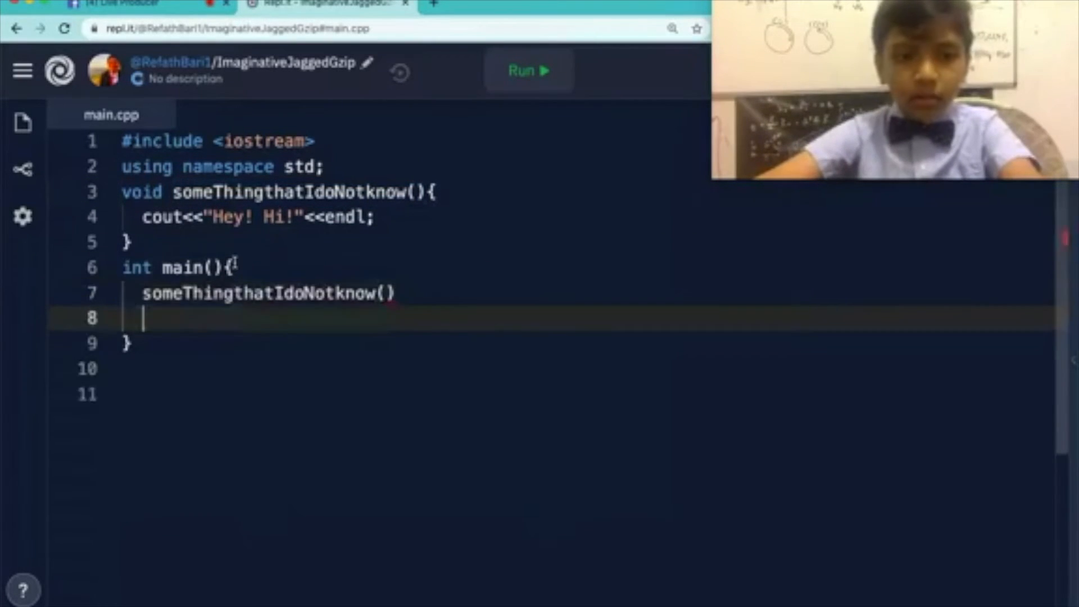
text(someThingthatIdoNotknow())
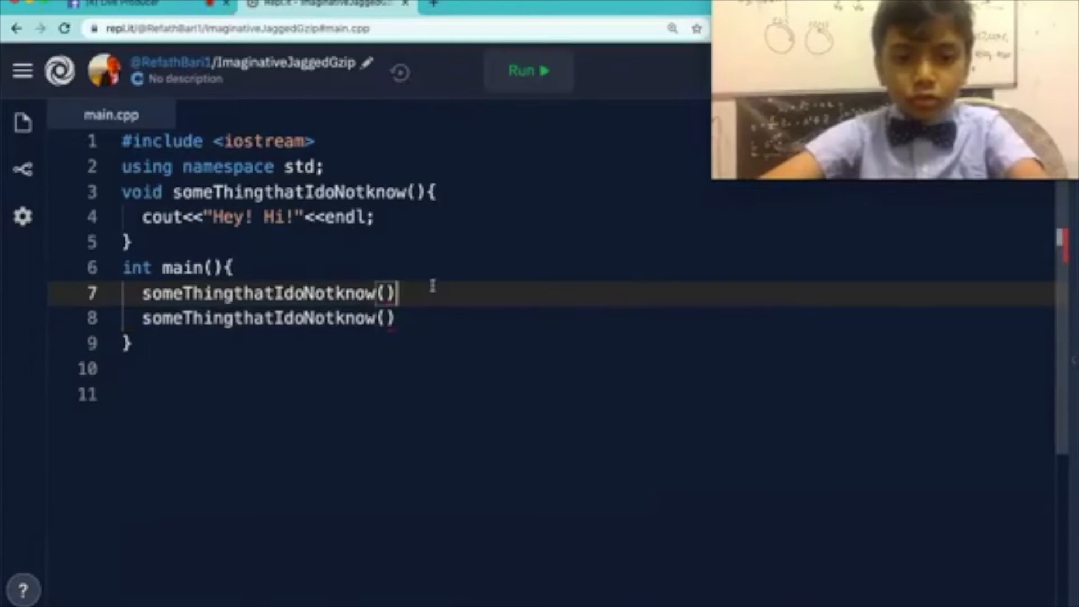
text(;)
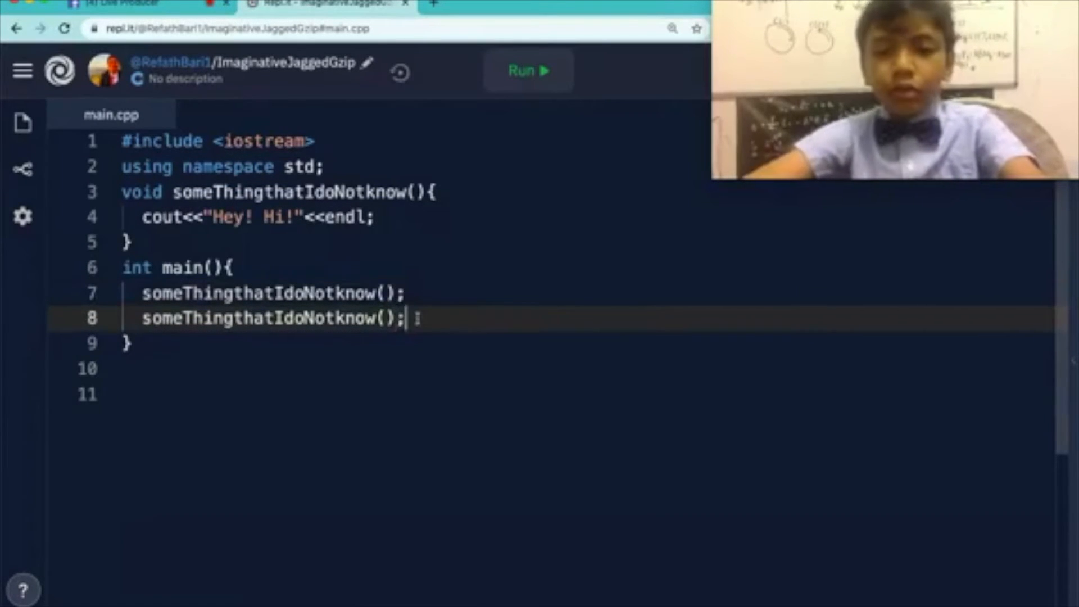
Step: Run the program and return to main.cpp
click(527, 69)
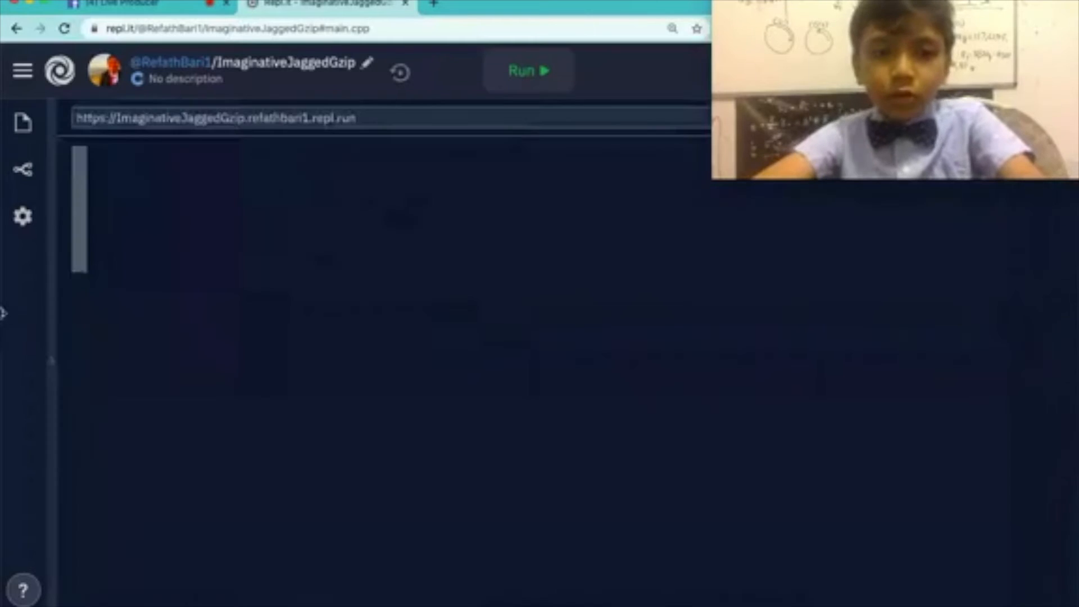
click(528, 70)
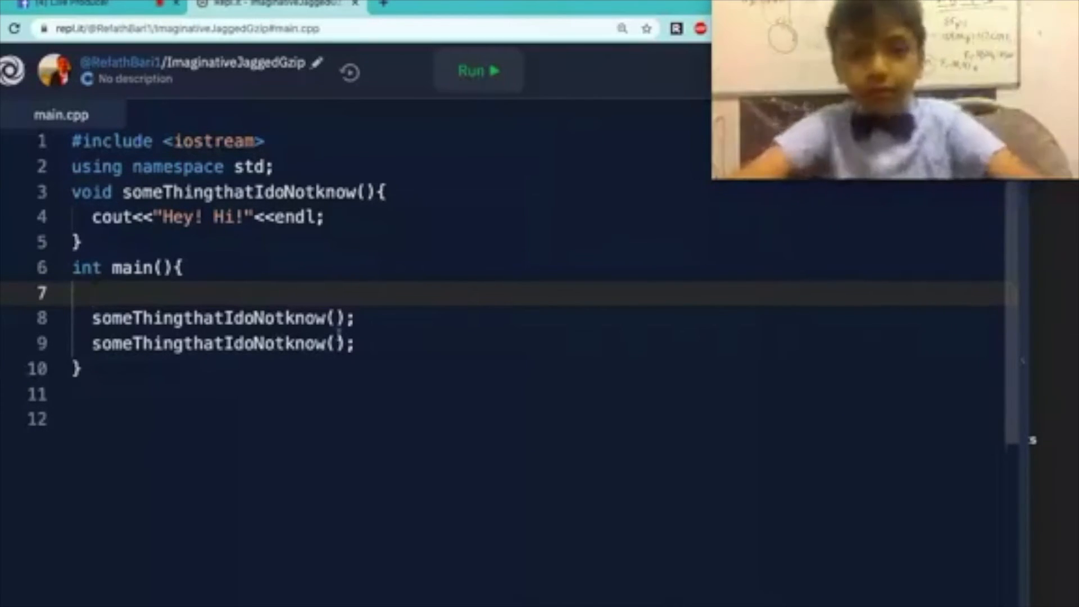
Step: Declare a double greetings; variable at the top of main
text(co)
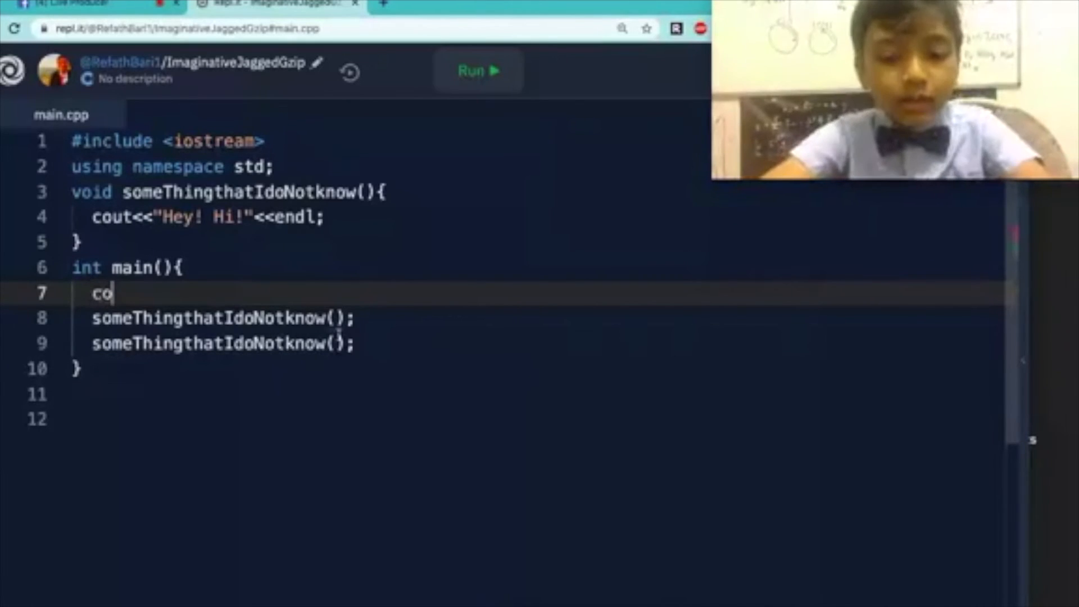
text(ut)
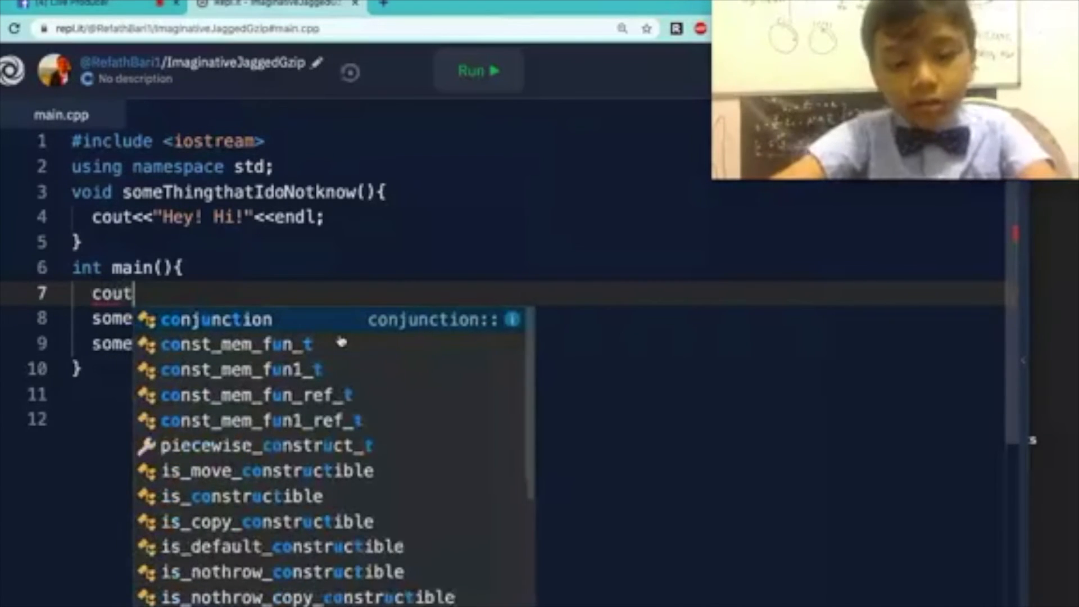
text(double)
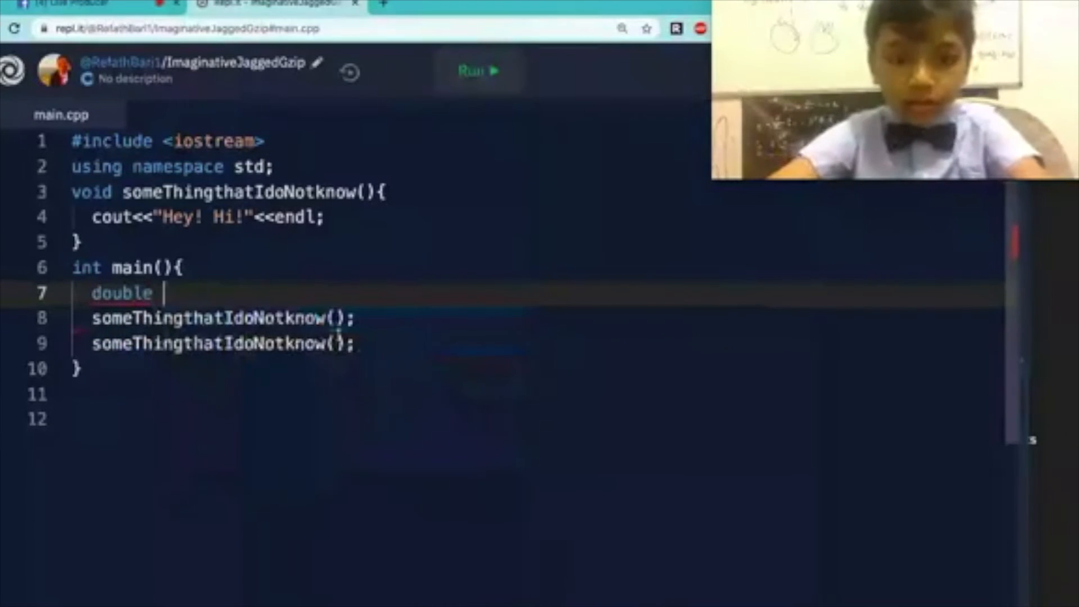
text(gr)
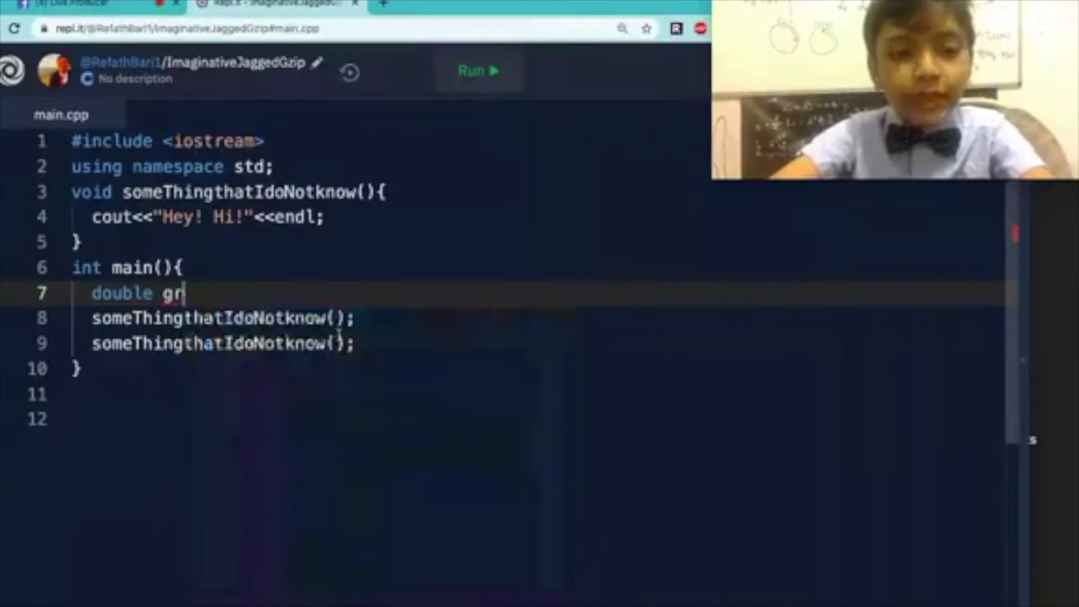
text(eeting)
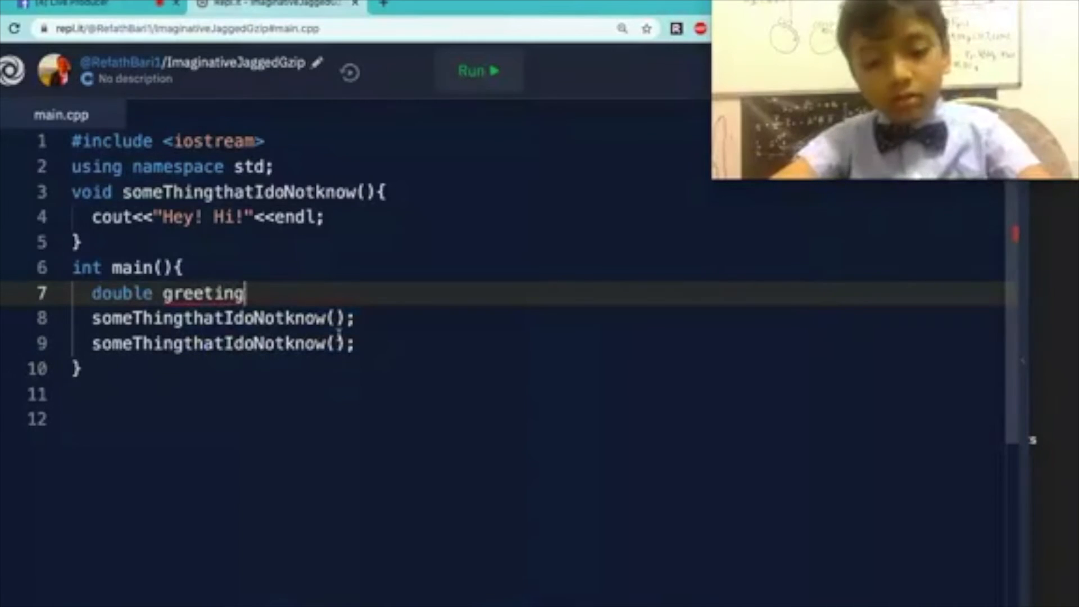
text(s;)
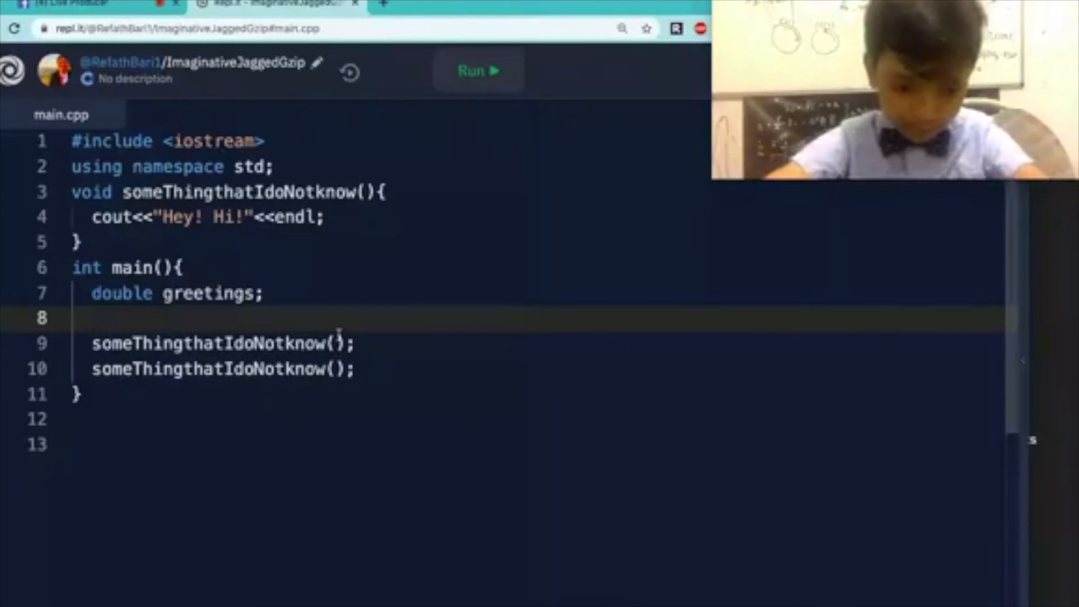
Step: Print "Do you want one greeting or two greetings?" with endl before the calls
text(cout<<)
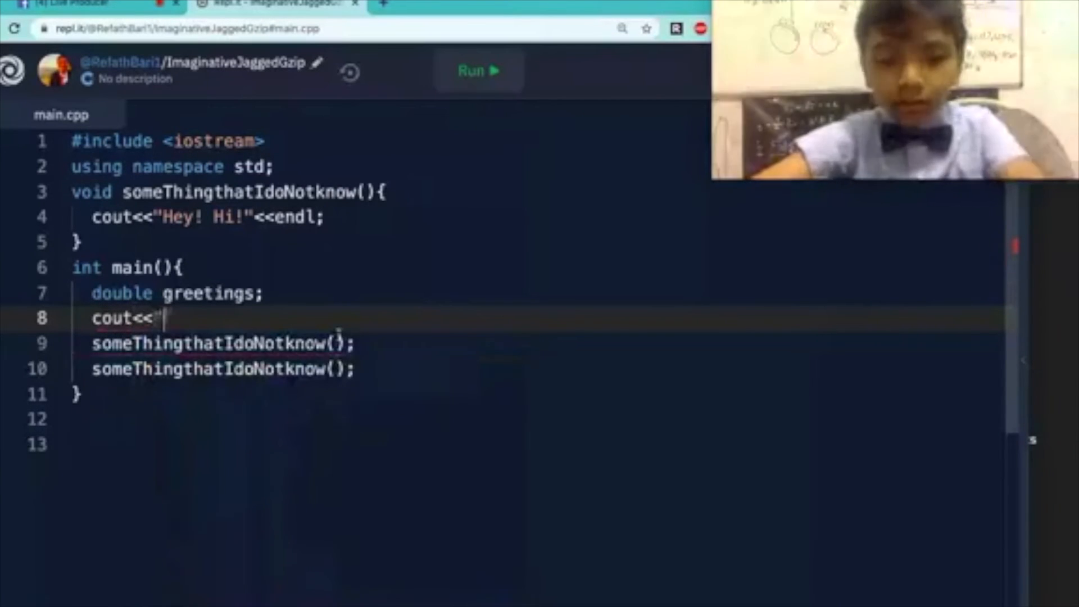
text("<<endl;)
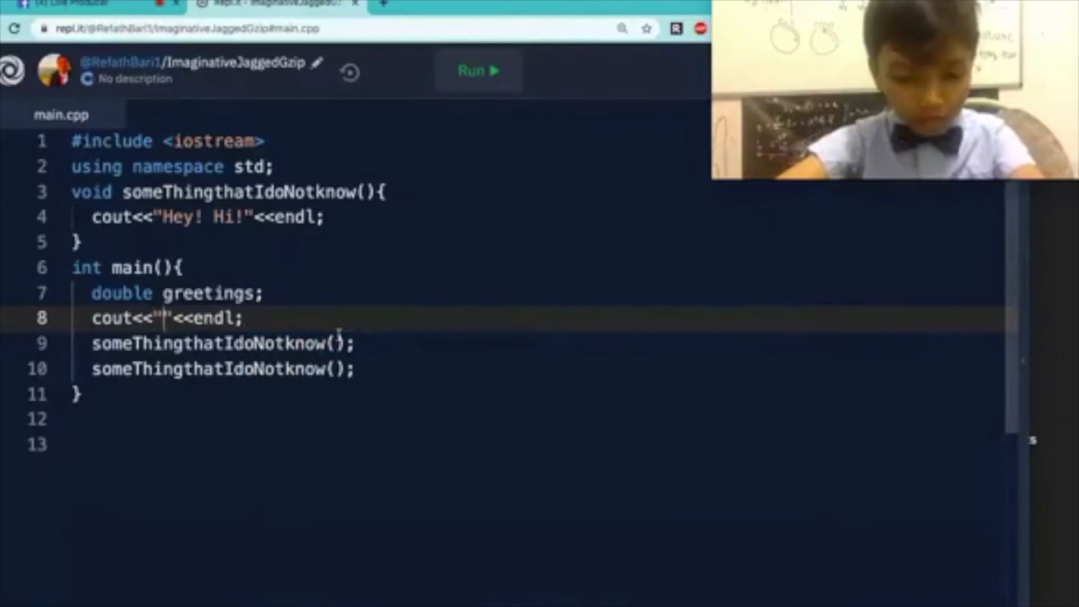
text(Do you want one gr)
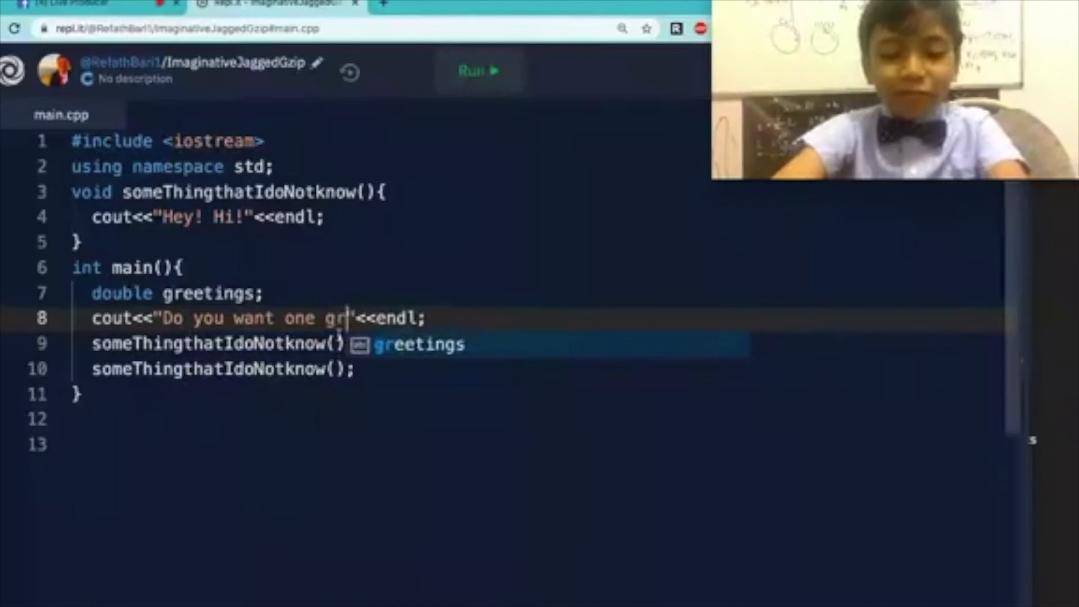
text(eeting or t)
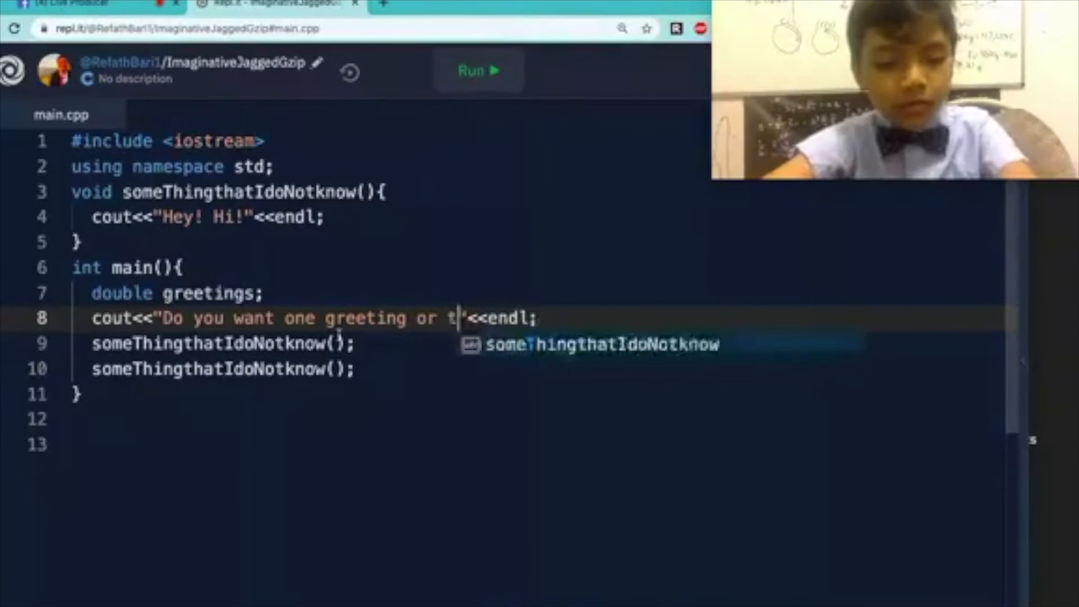
text(wo greeti)
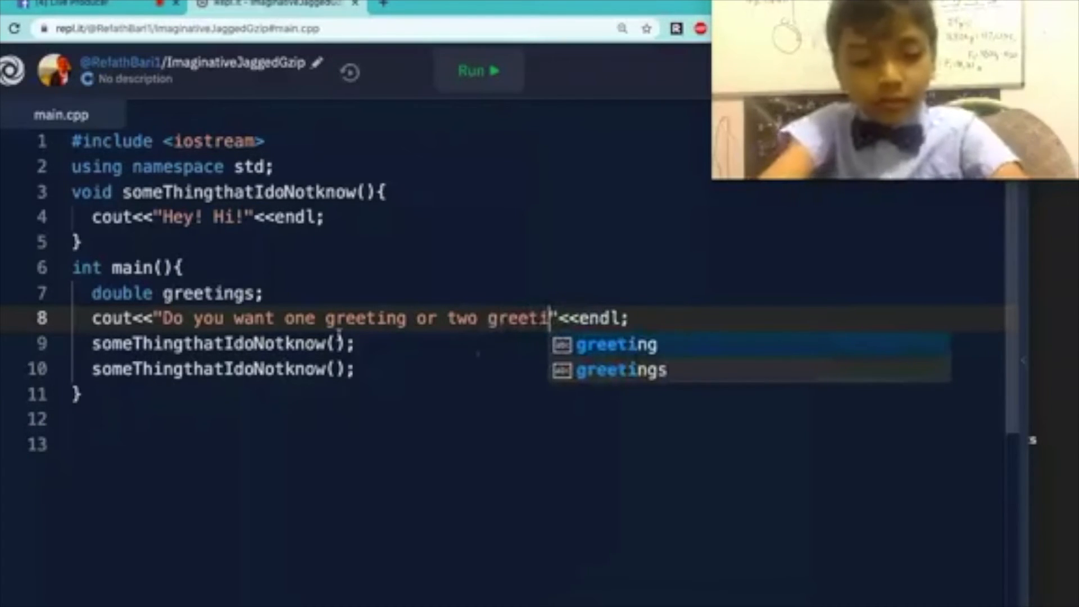
text(ngs)
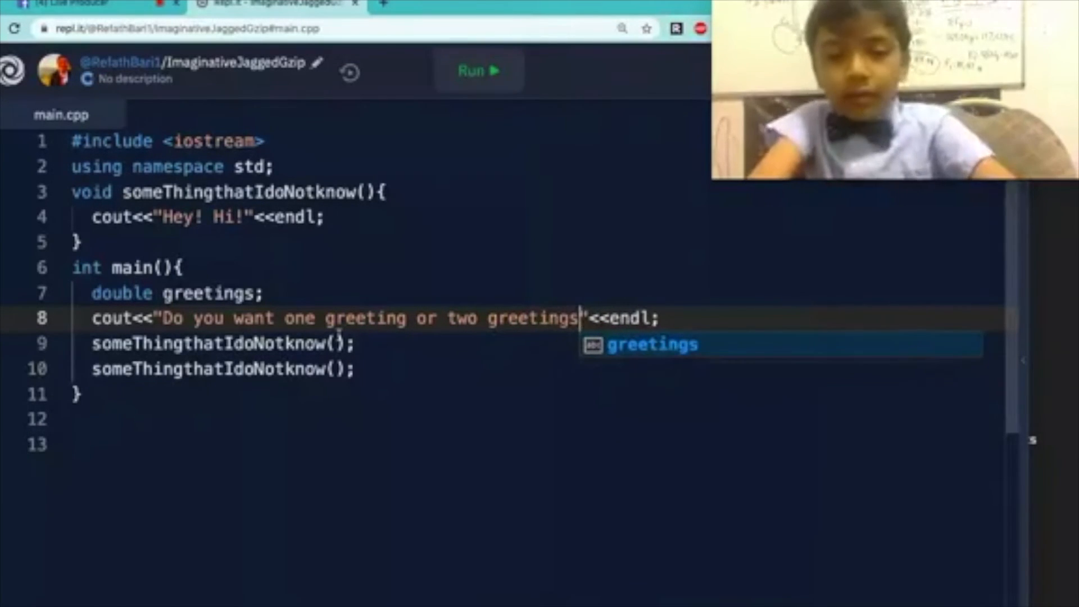
text(?)
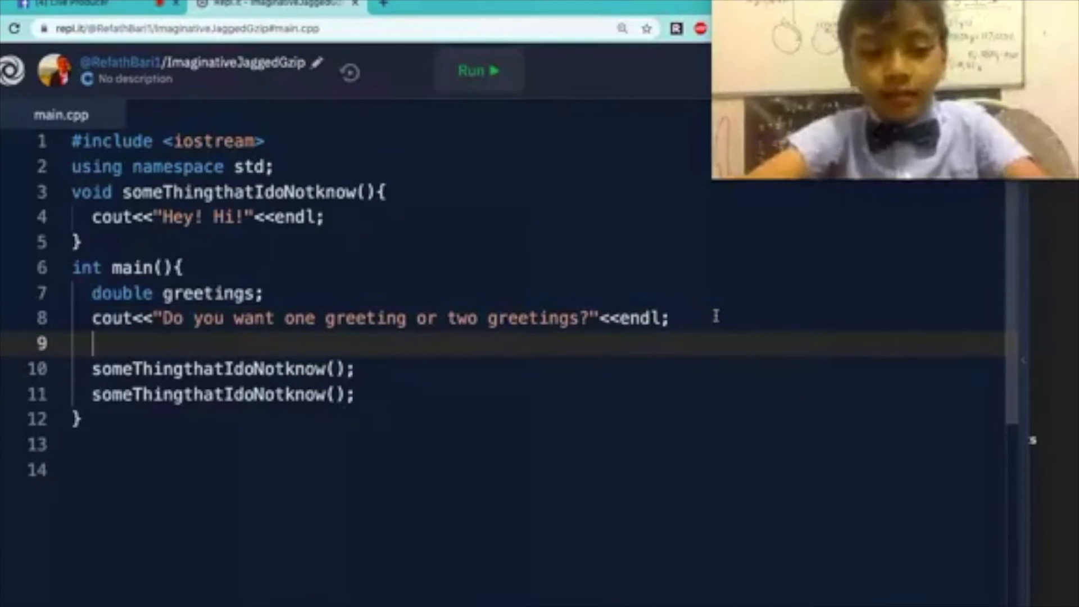
Step: Write the condition if(greetings=='1'){ below the question line
text(if())
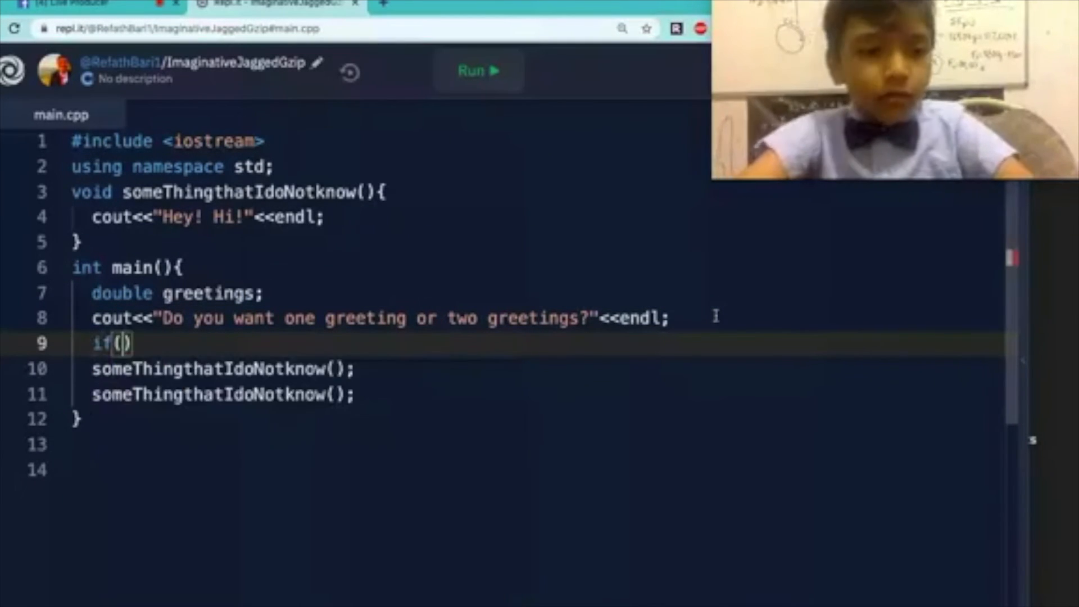
text(gr)
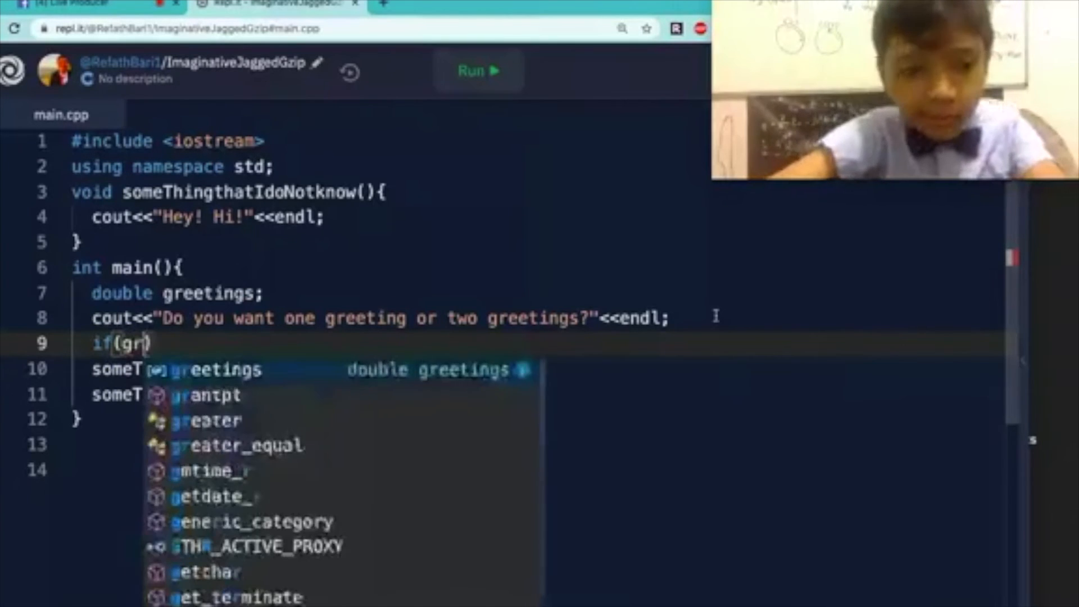
text(eeting)
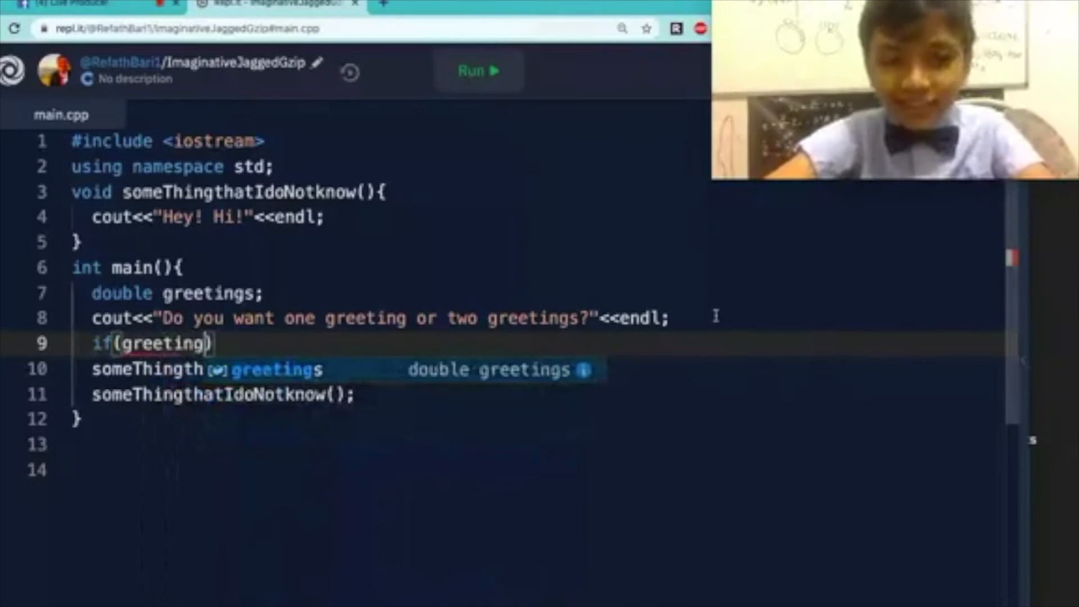
text(==1))
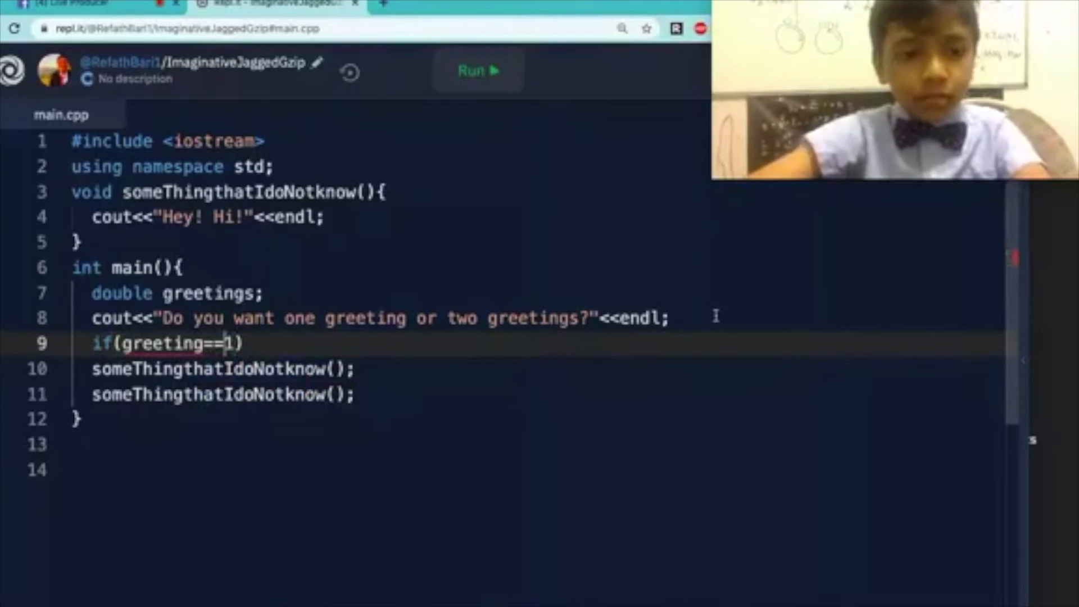
text(s)
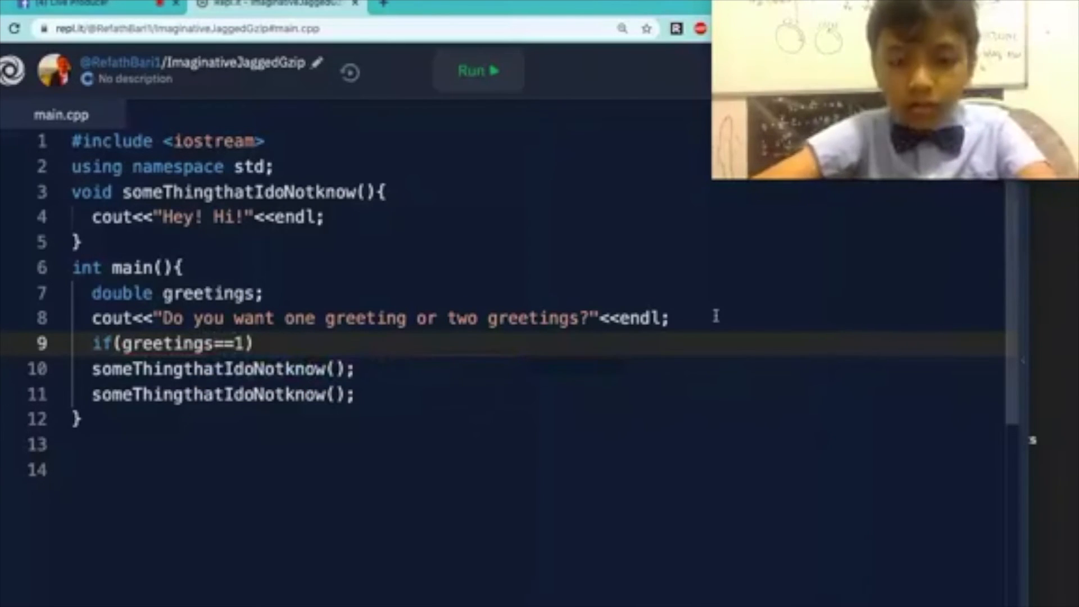
text("1")
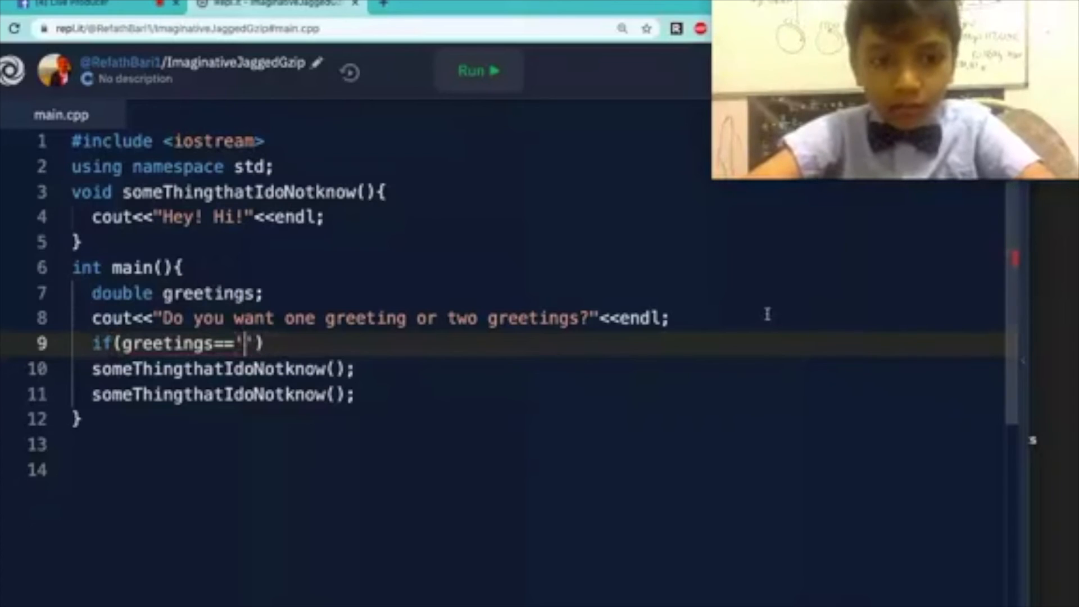
key(Backspace)
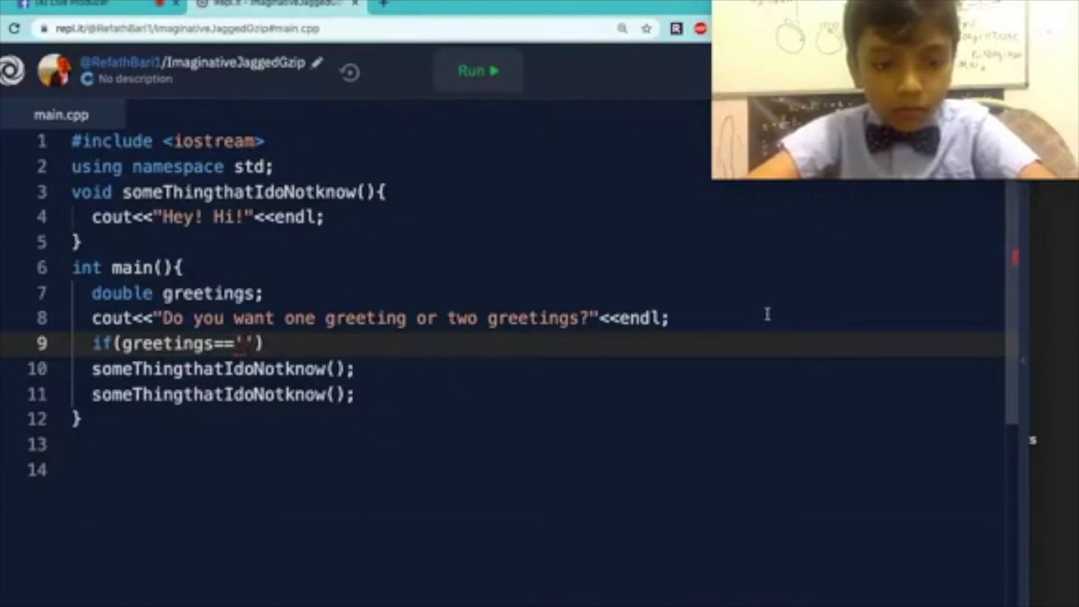
text(1)
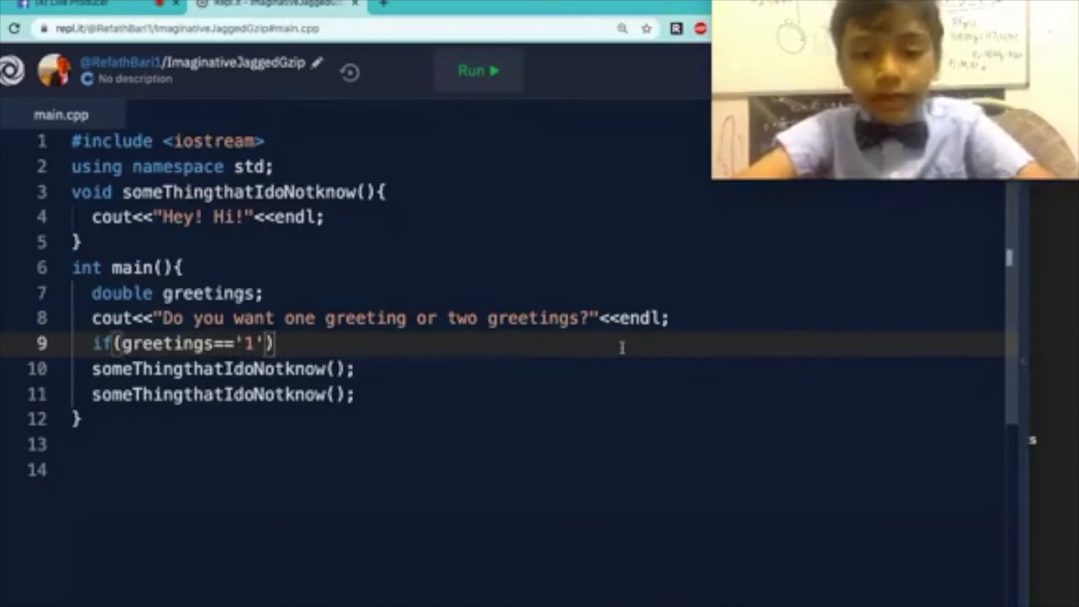
text({)
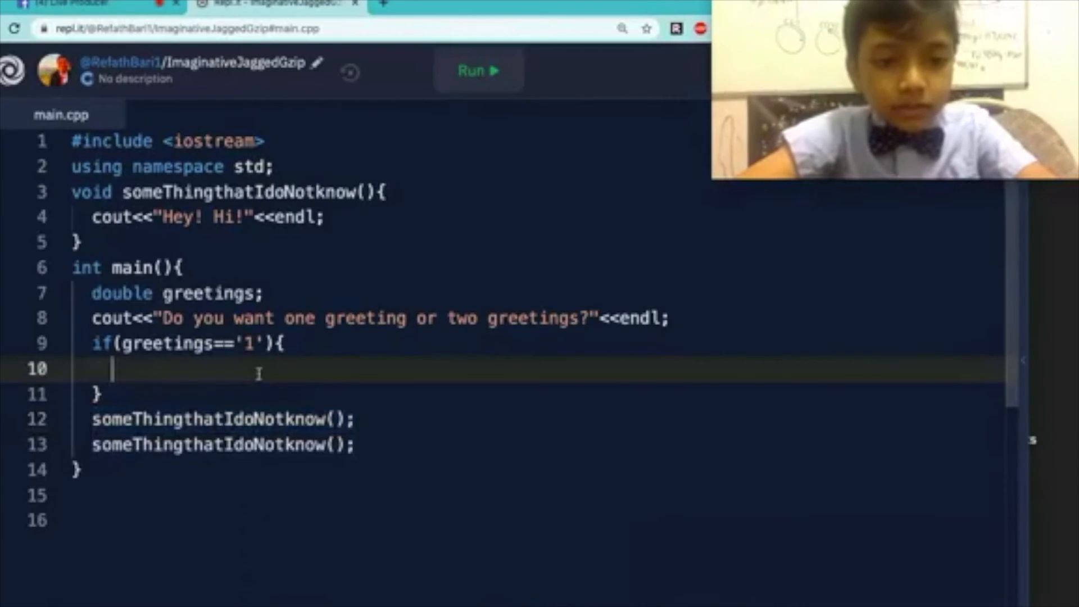
Step: Call someThingthatIdoNotknow(); inside the if block and start a new line after it
text(someThingthatIdoNotknow();)
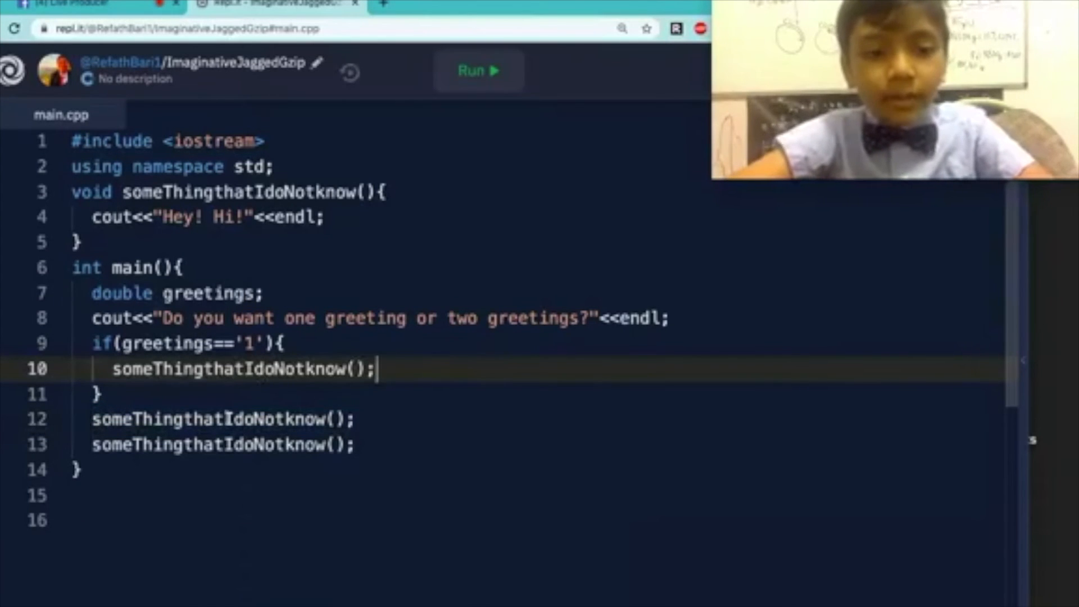
key(Enter)
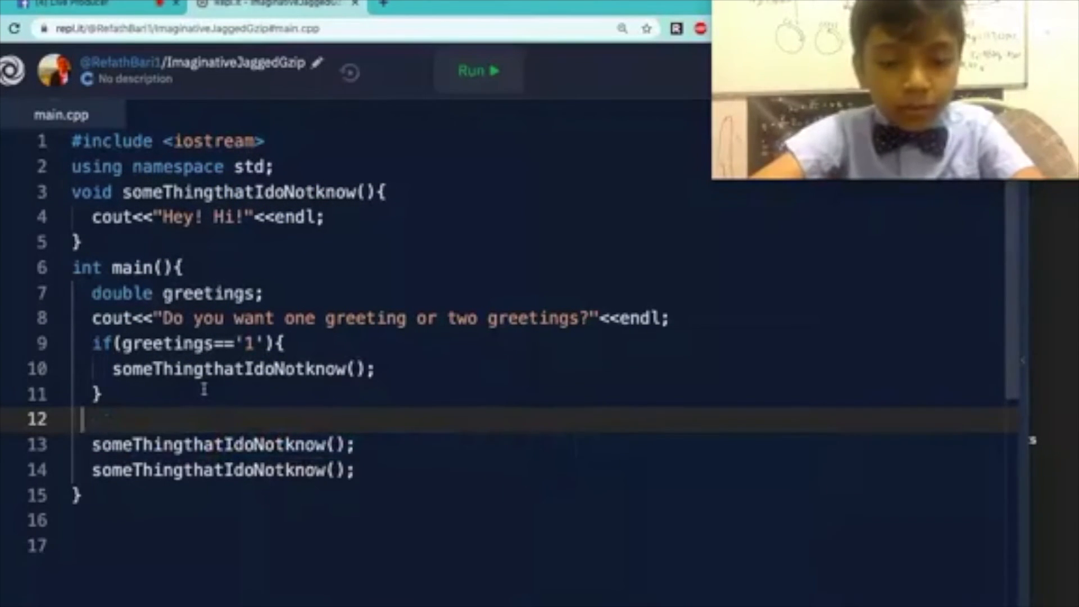
Step: Write an if statement checking greetings == '2' with an empty brace block
text(if)
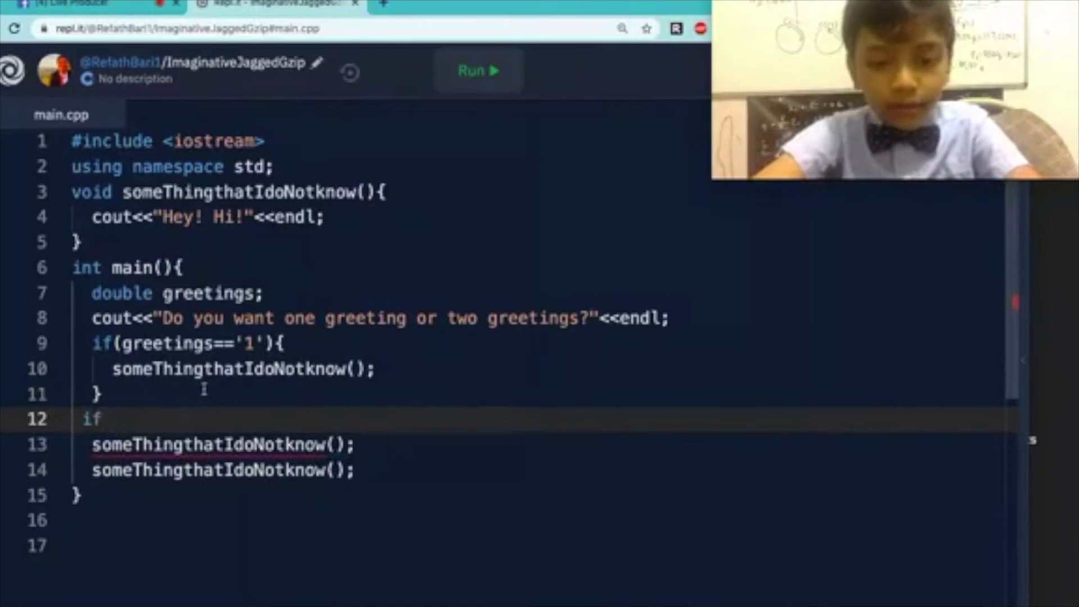
text((greetings)
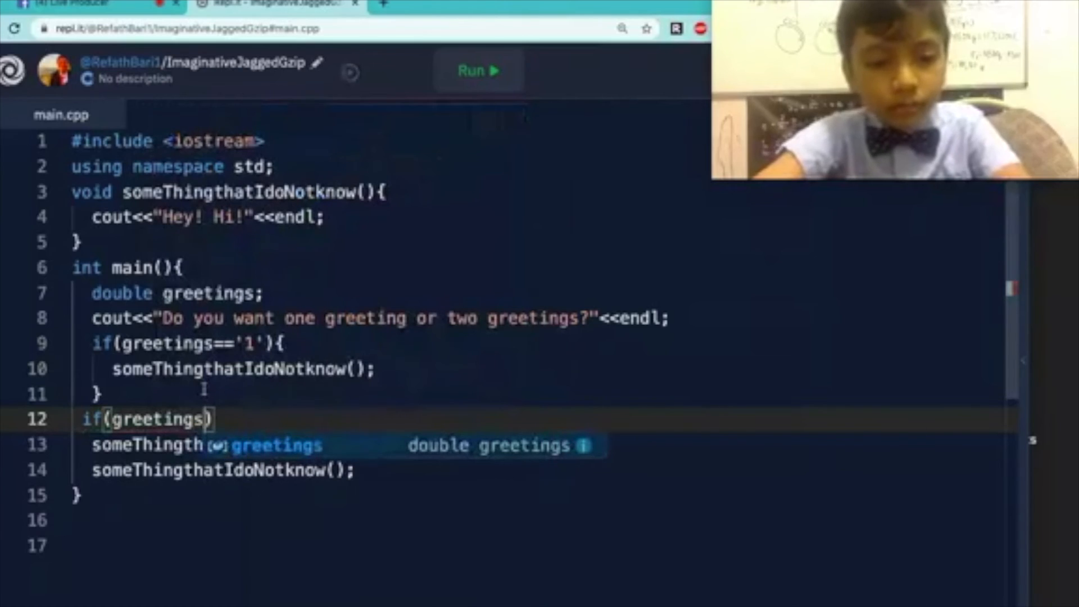
text(=='2)
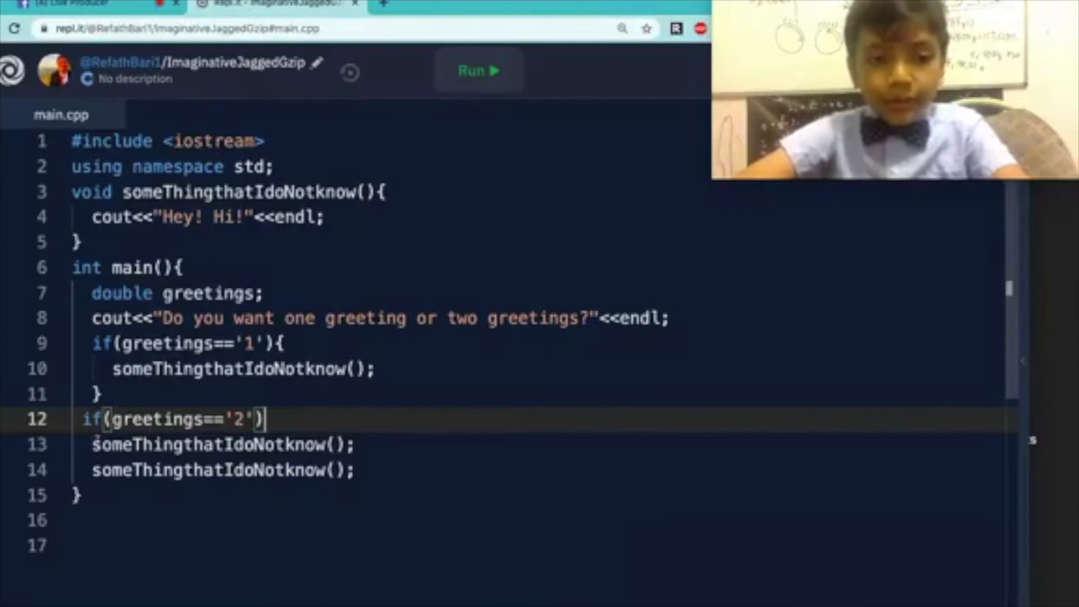
text({})
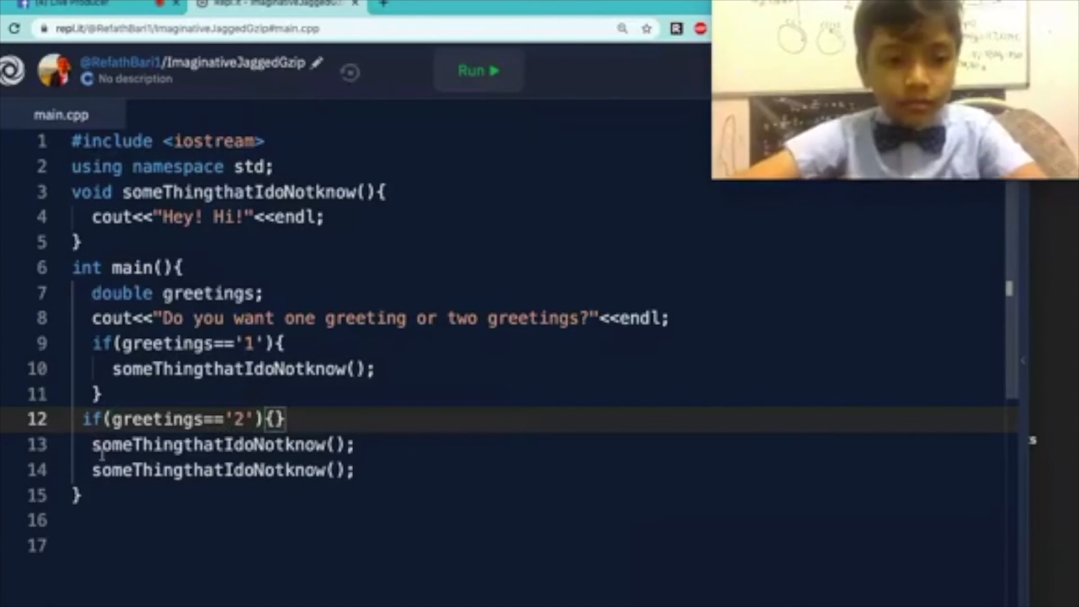
Step: Replace the leftover greeting calls with someThingthatIdoNotknow(); inside the braces and view the output
drag(94, 446, 354, 470)
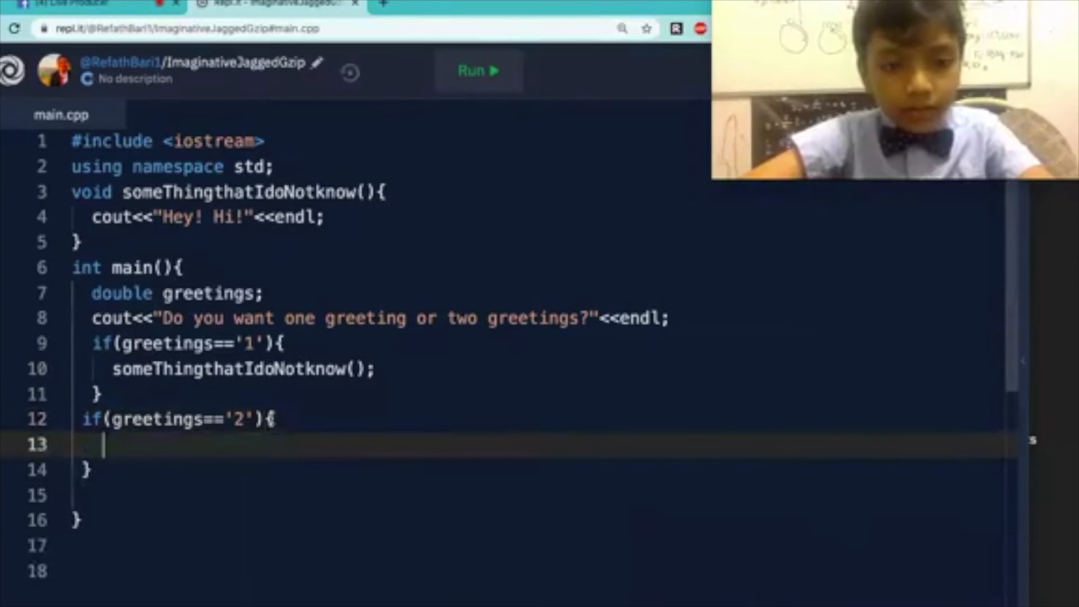
text(someThingthatIdoNotknow();)
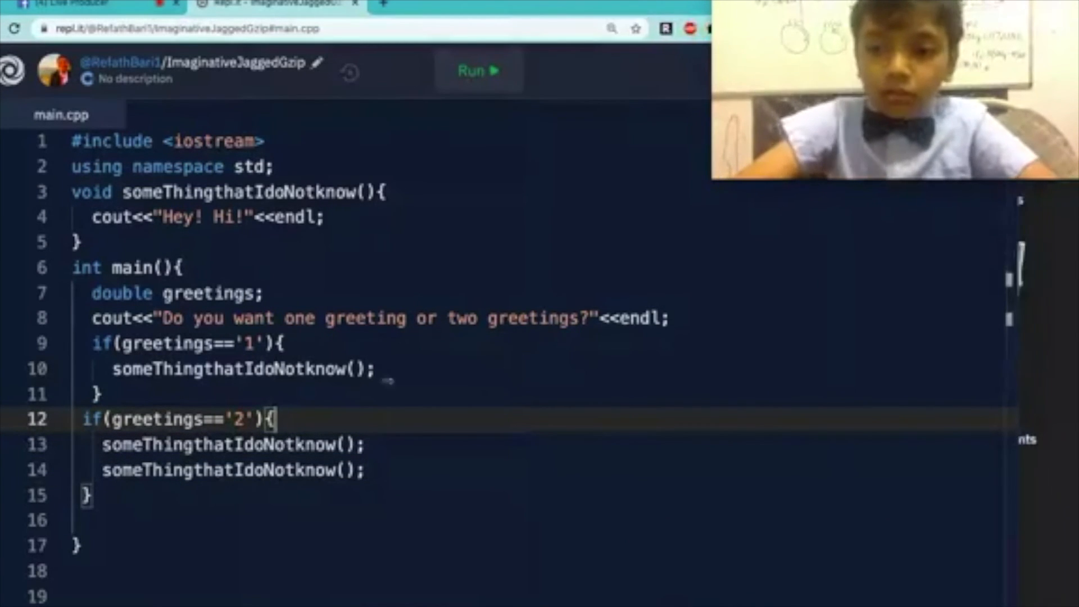
click(478, 71)
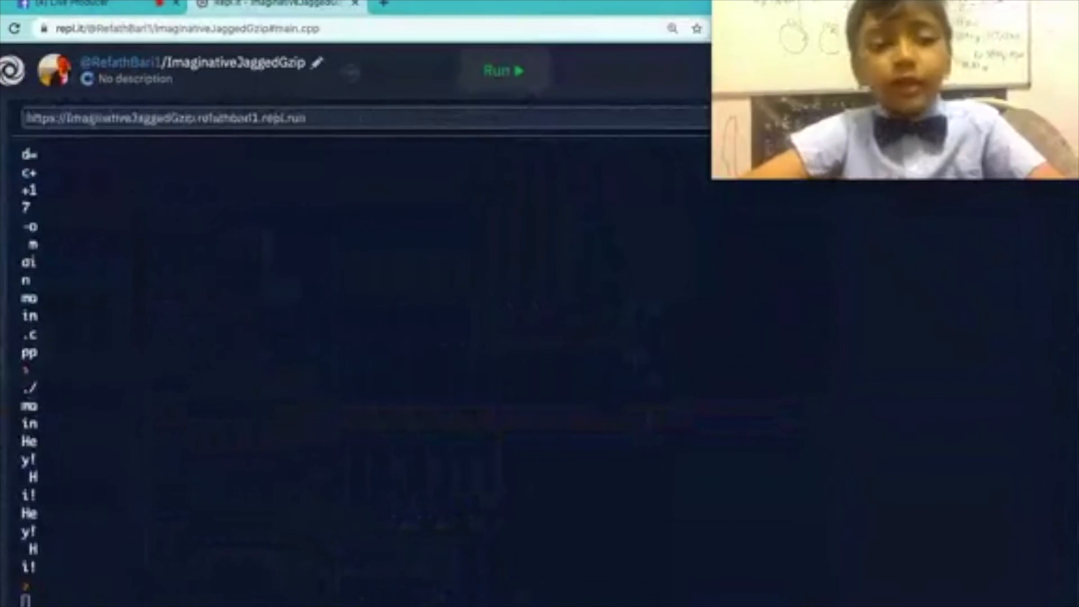
Step: Run the greeting program and answer 1 at its prompt
click(502, 70)
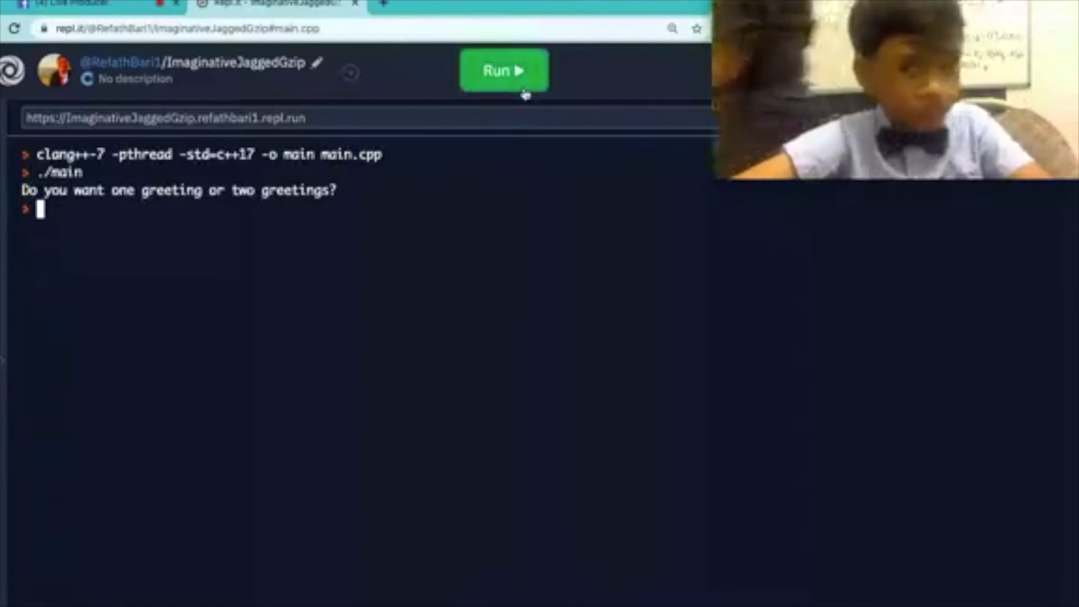
mouse_move(412, 276)
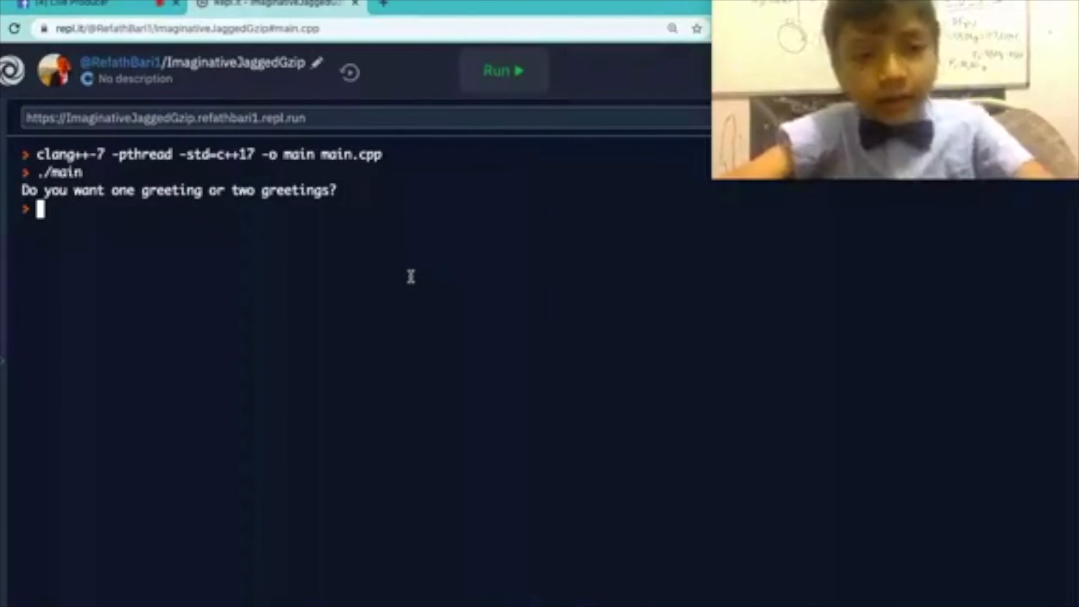
text(1)
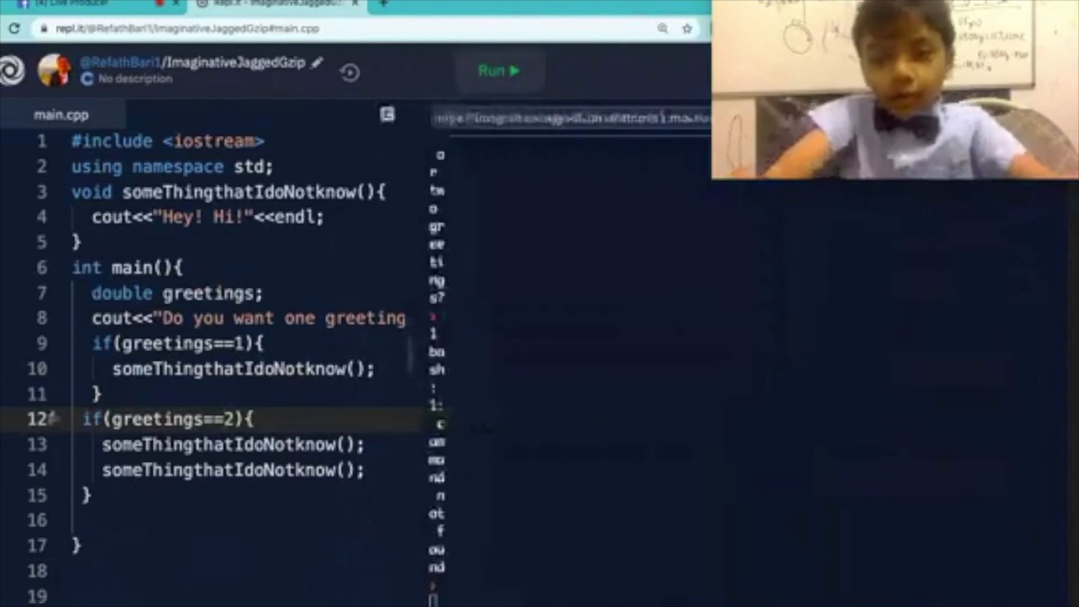
Step: Rerun the program after viewing the full output and answer 1 again
click(499, 70)
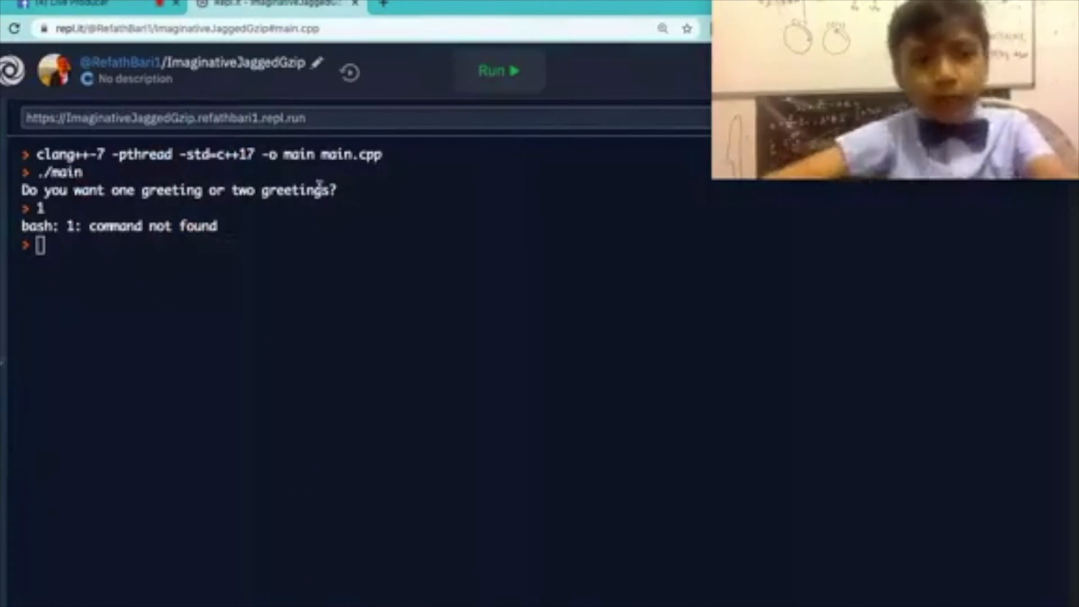
click(498, 70)
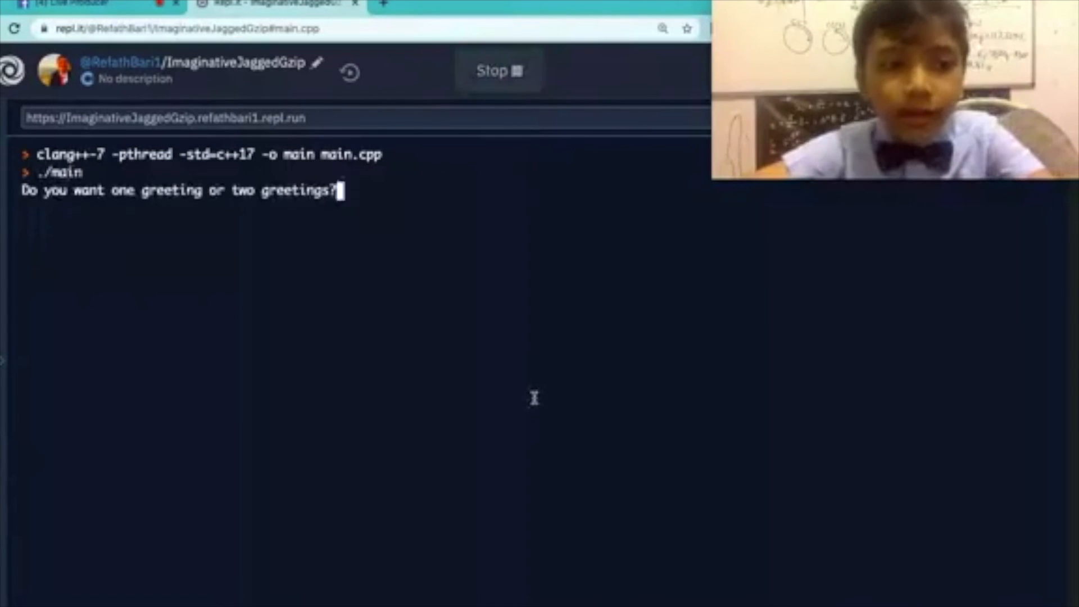
text(1)
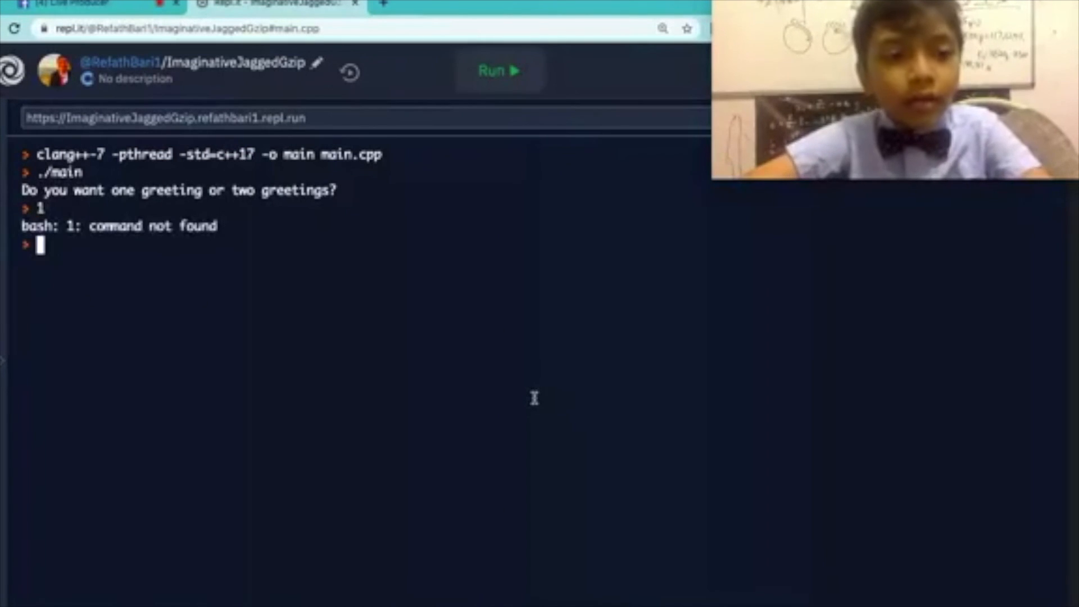